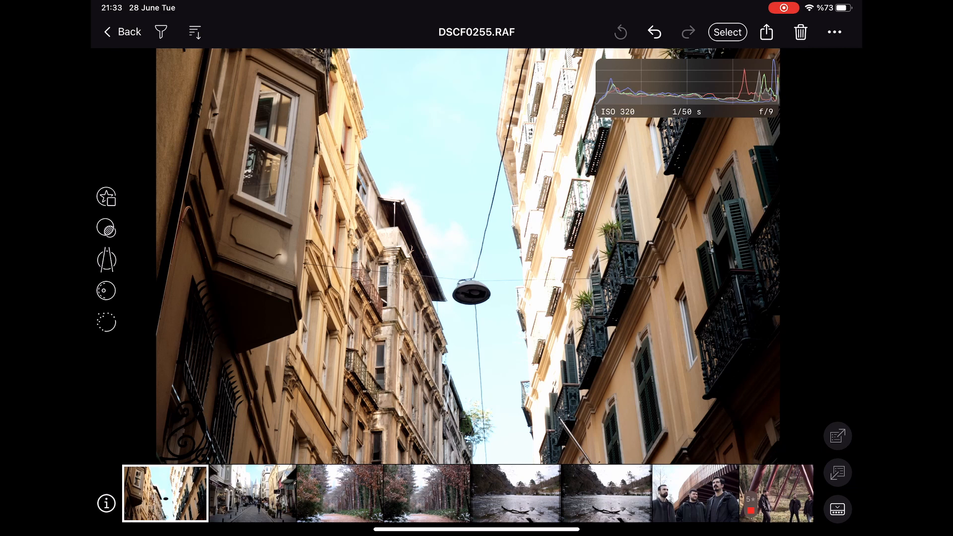
Step: Review two photos' file details and try the right-handed editing layout before restoring tools to the left
{"action": "left_click", "coordinate": [107, 502]}
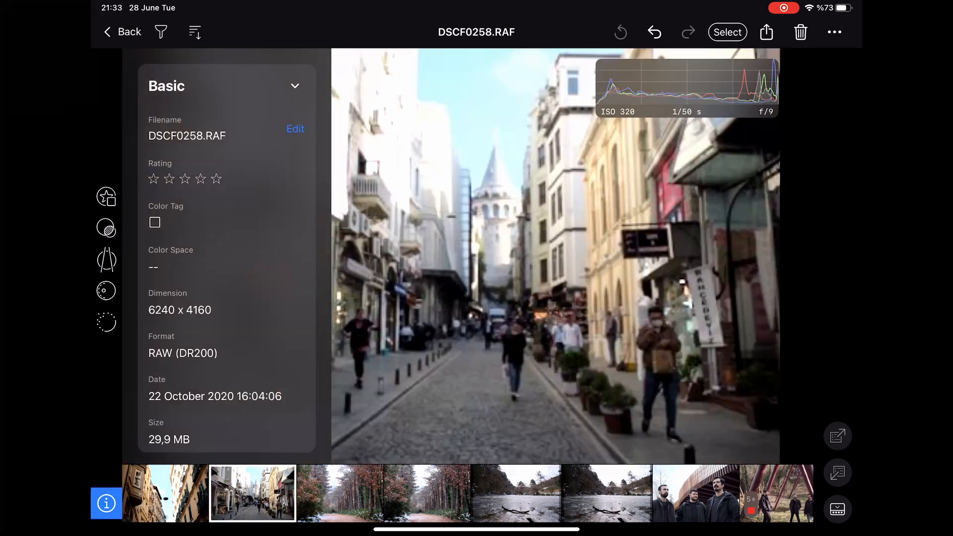
{"action": "left_click", "coordinate": [340, 493]}
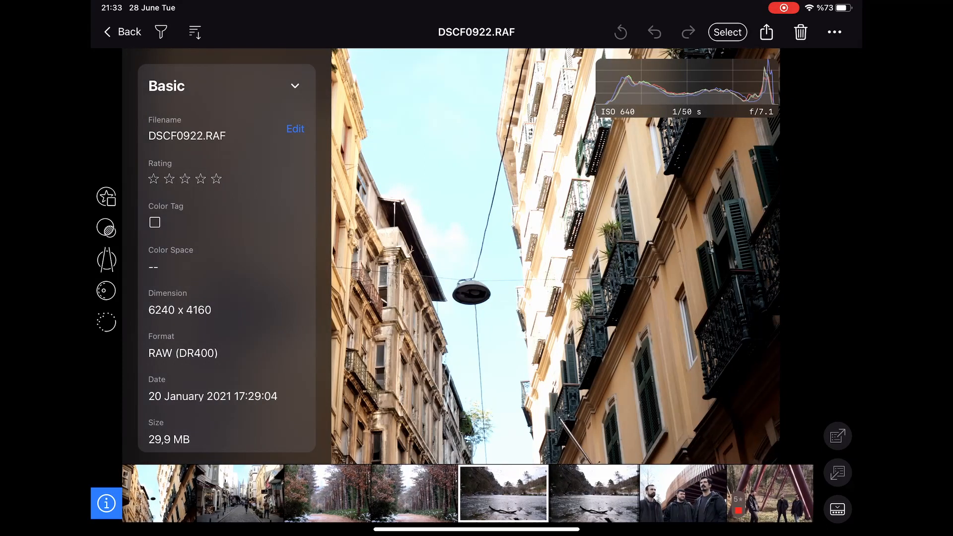
{"action": "left_click", "coordinate": [833, 31]}
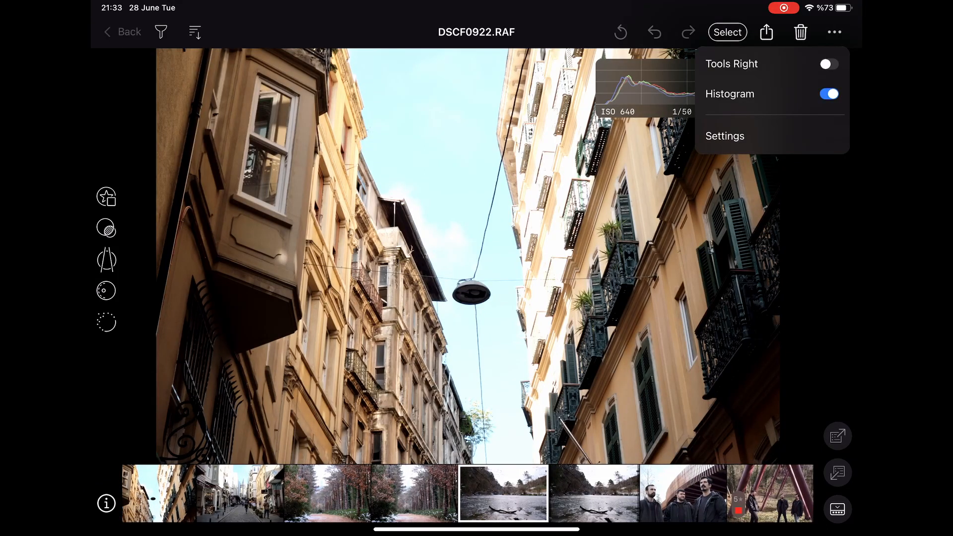
{"action": "left_click", "coordinate": [827, 64]}
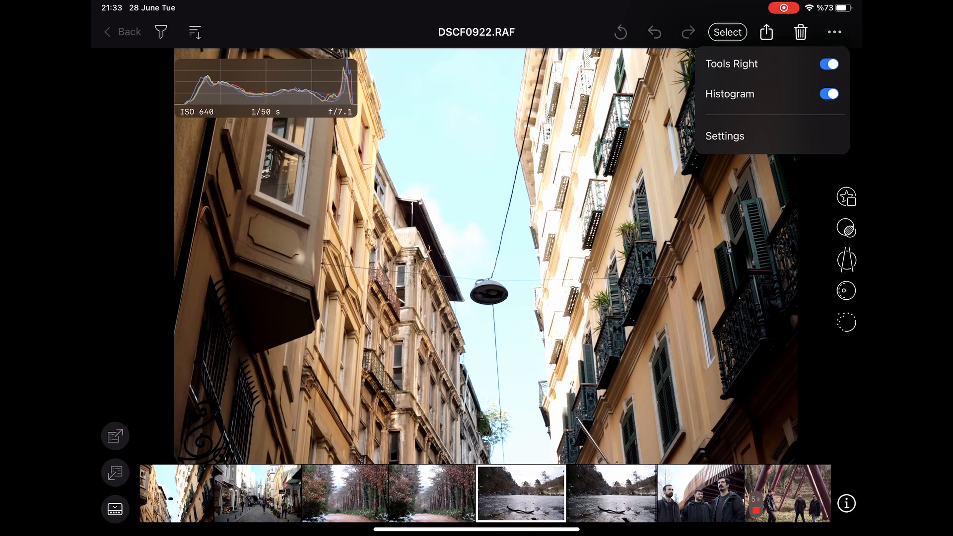
{"action": "left_click", "coordinate": [827, 65]}
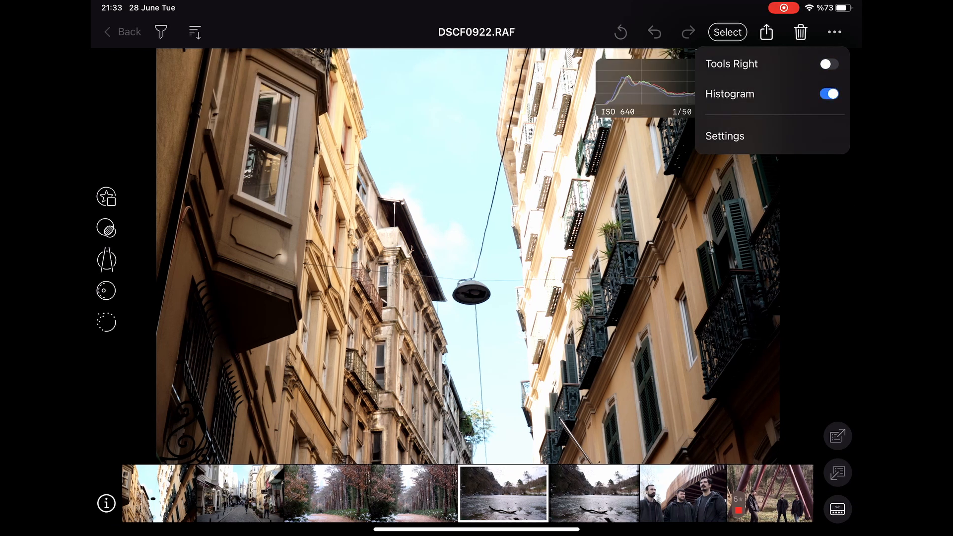
Step: Check the appearance settings, then rate and colour-tag the street photo and clear the red-tag filter
{"action": "left_click", "coordinate": [723, 136]}
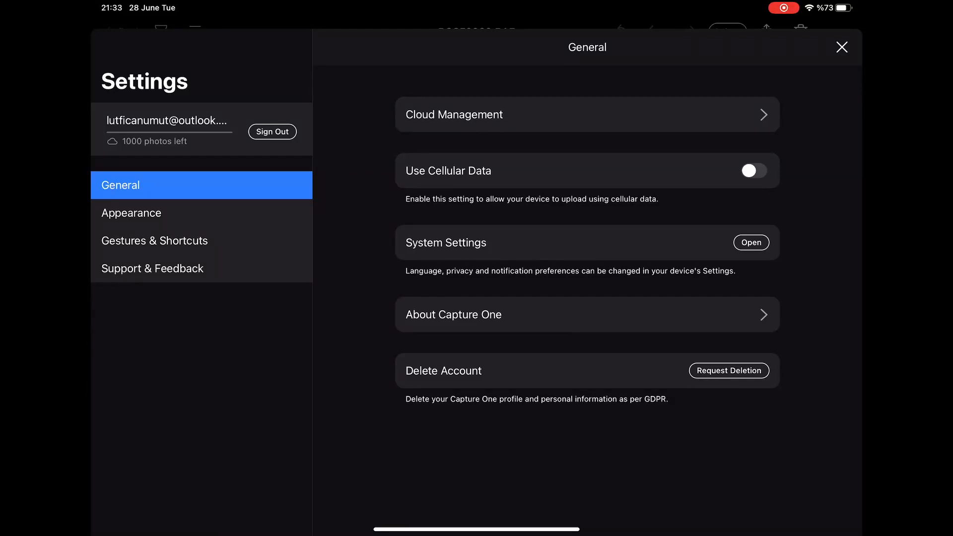
{"action": "left_click", "coordinate": [131, 212]}
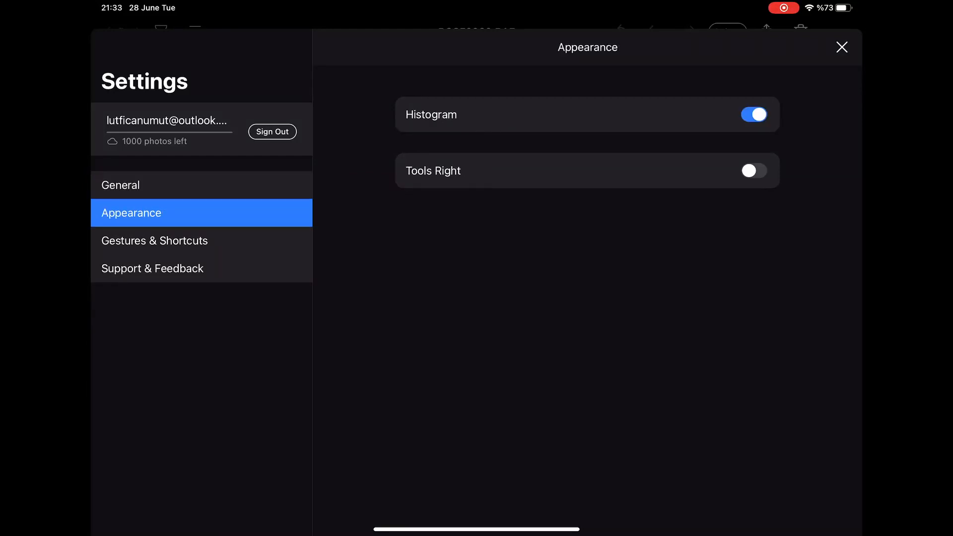
{"action": "left_click", "coordinate": [154, 240]}
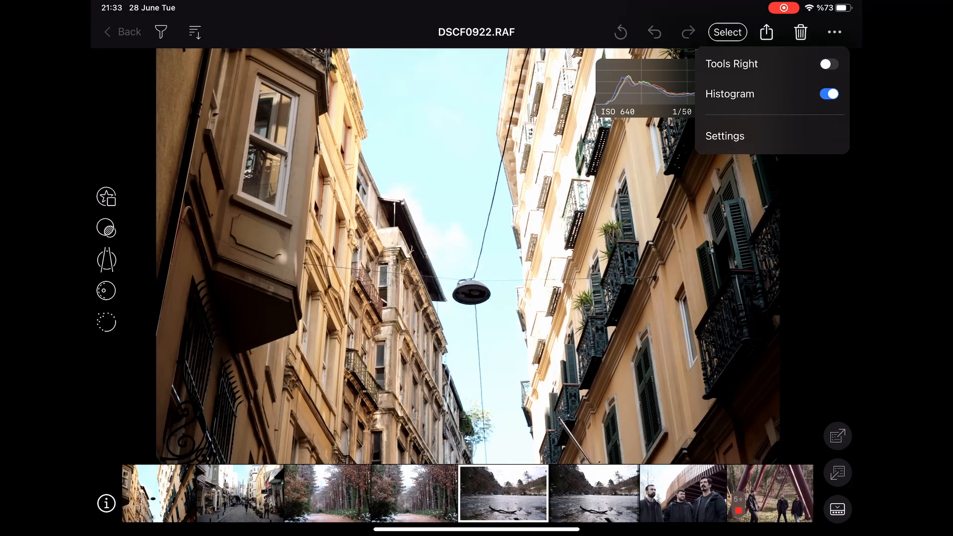
{"action": "left_click", "coordinate": [107, 197]}
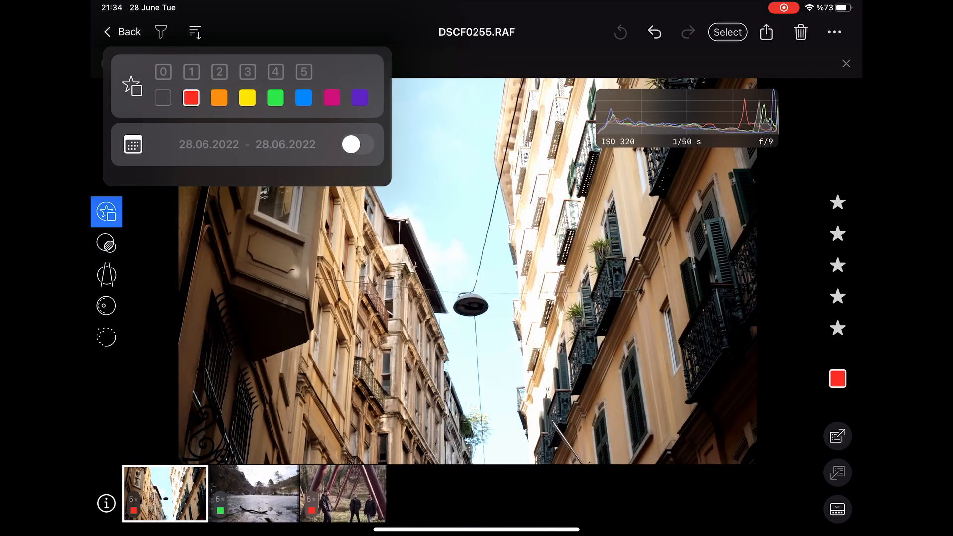
{"action": "left_click", "coordinate": [194, 32]}
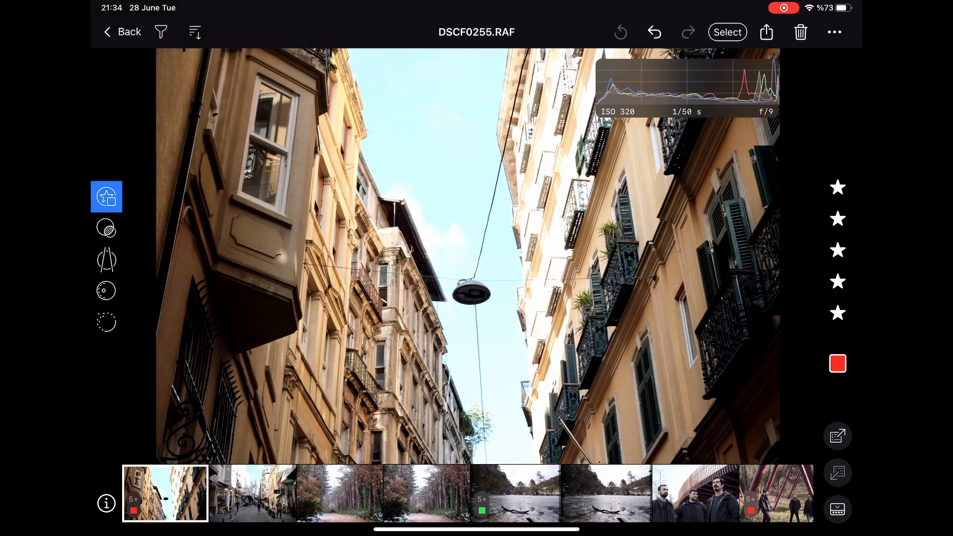
Step: Try the blue-only colour preset and another preset, then browse the built-in styles list
{"action": "left_click", "coordinate": [106, 229]}
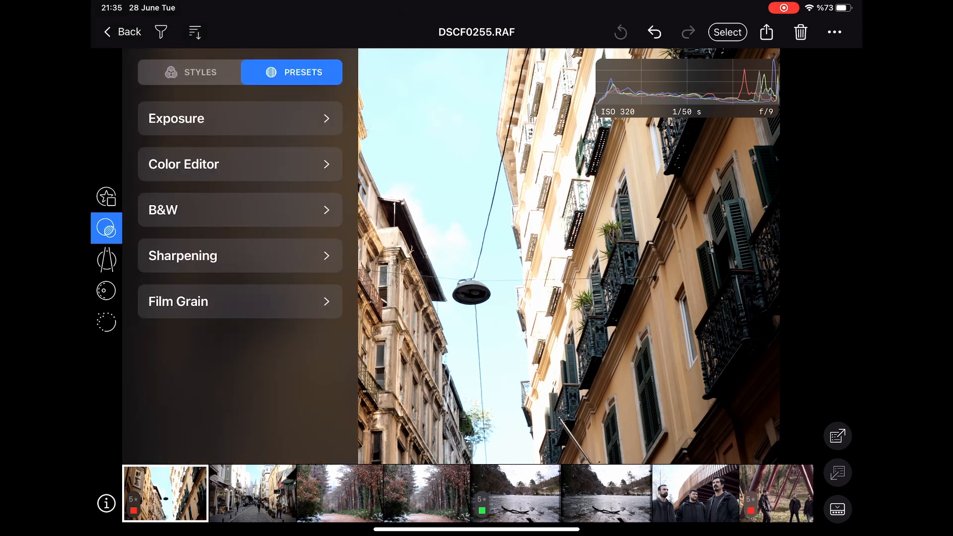
{"action": "left_click", "coordinate": [236, 118]}
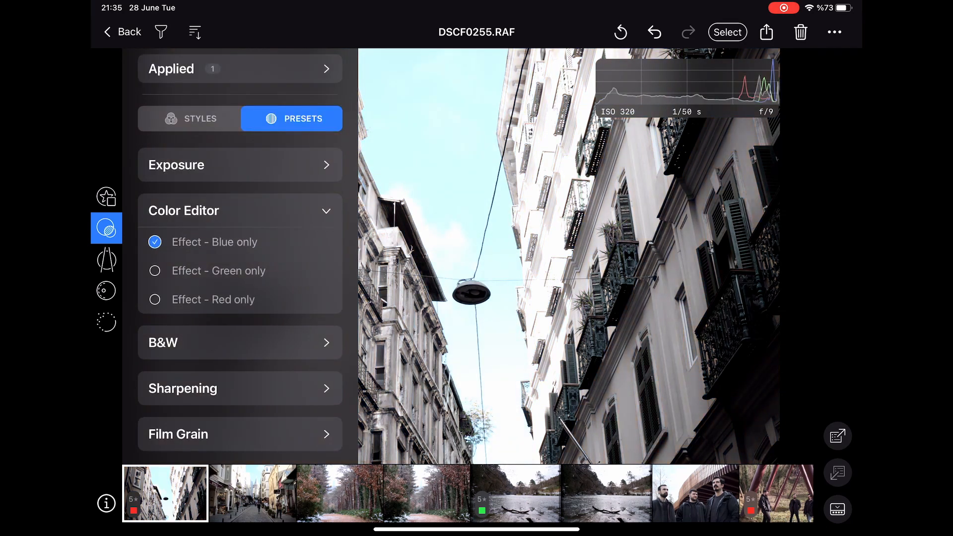
{"action": "left_click", "coordinate": [240, 343]}
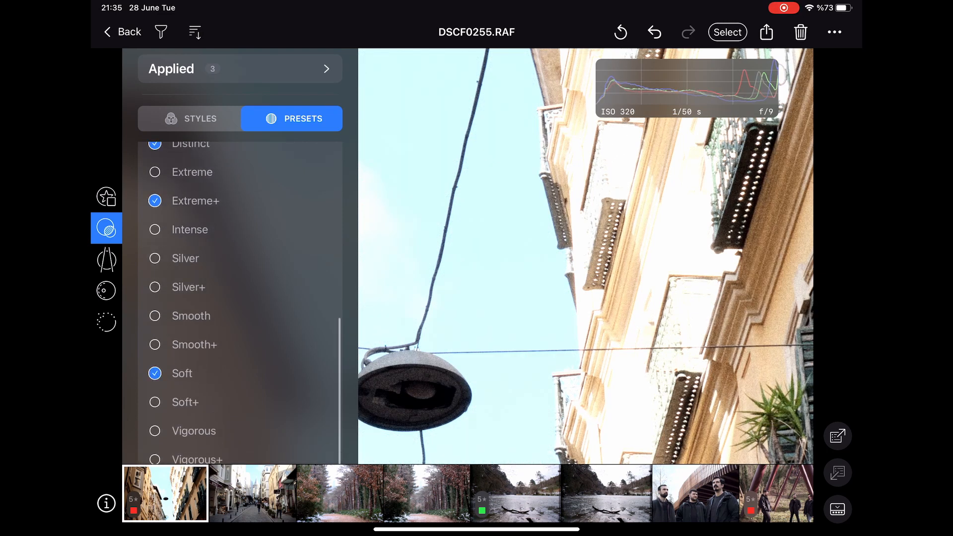
{"action": "scroll", "scroll_direction": "down", "scroll_amount": 3}
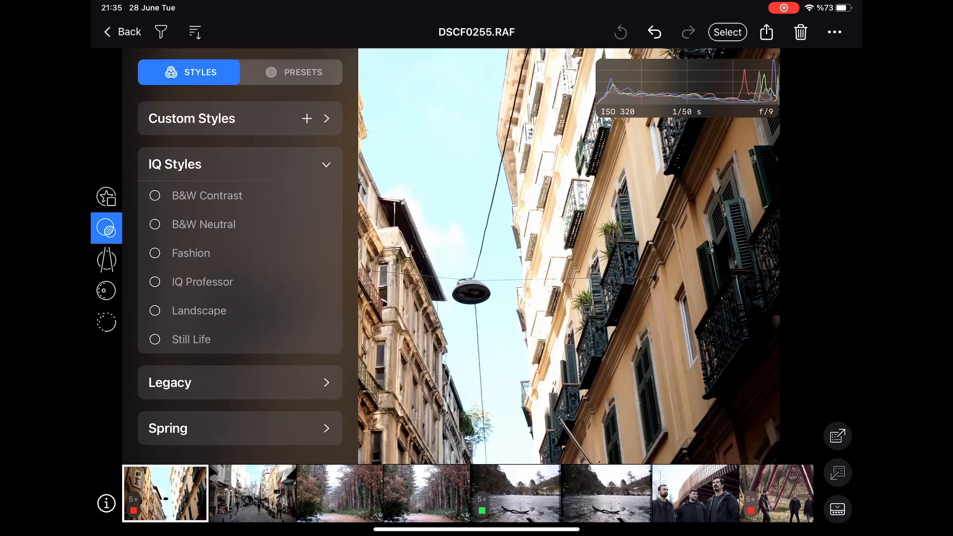
{"action": "scroll", "scroll_direction": "down", "scroll_amount": 3}
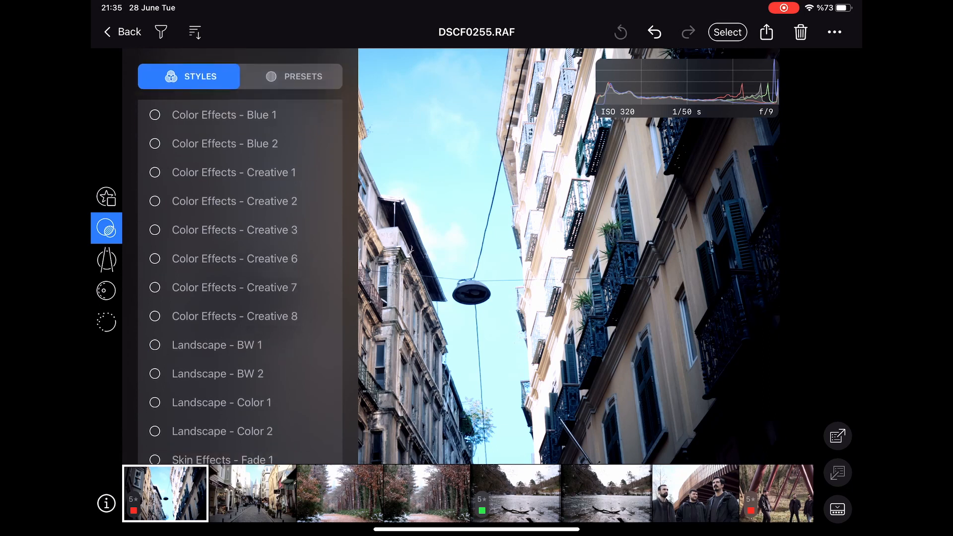
Step: Rotate the street photo and return it upright, then choose vertical keystone correction
{"action": "left_click", "coordinate": [106, 259]}
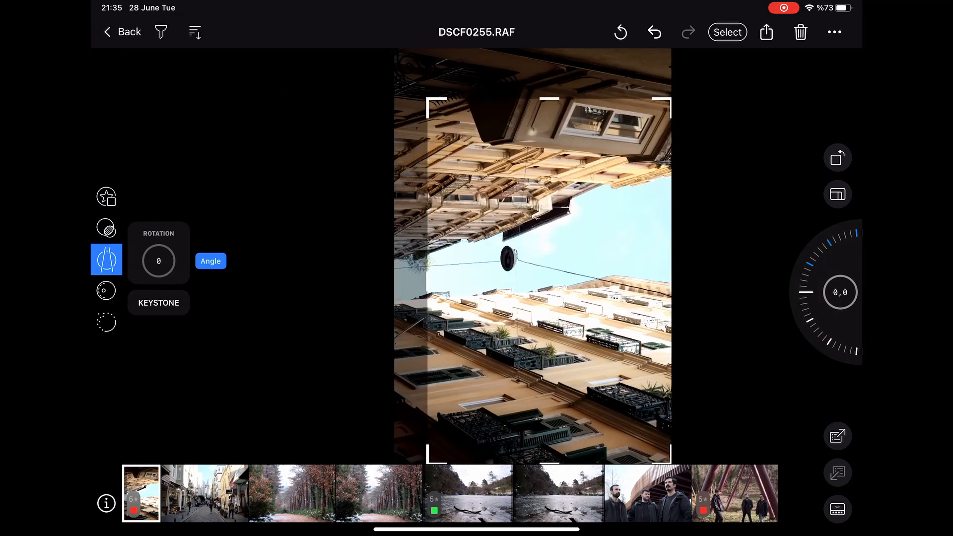
{"action": "left_click", "coordinate": [838, 193]}
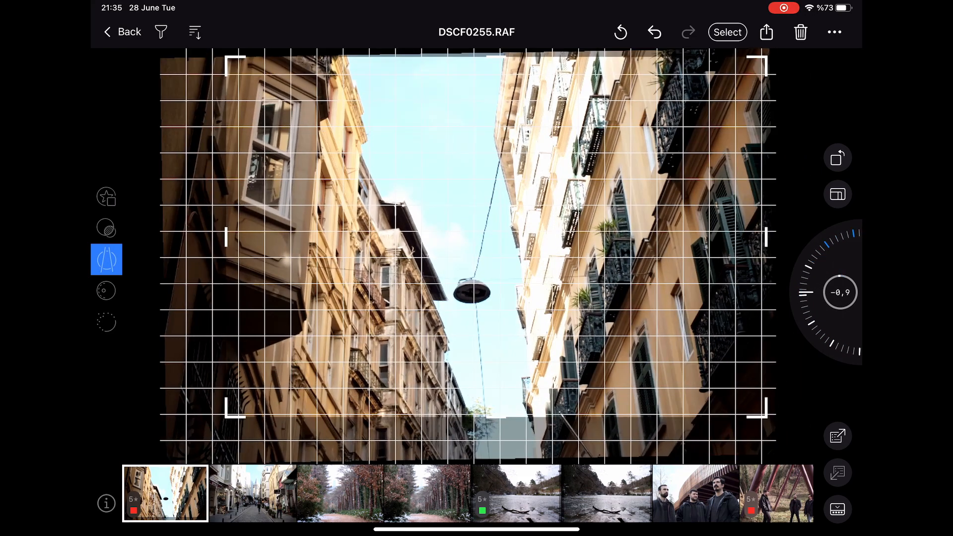
{"action": "left_click", "coordinate": [106, 259]}
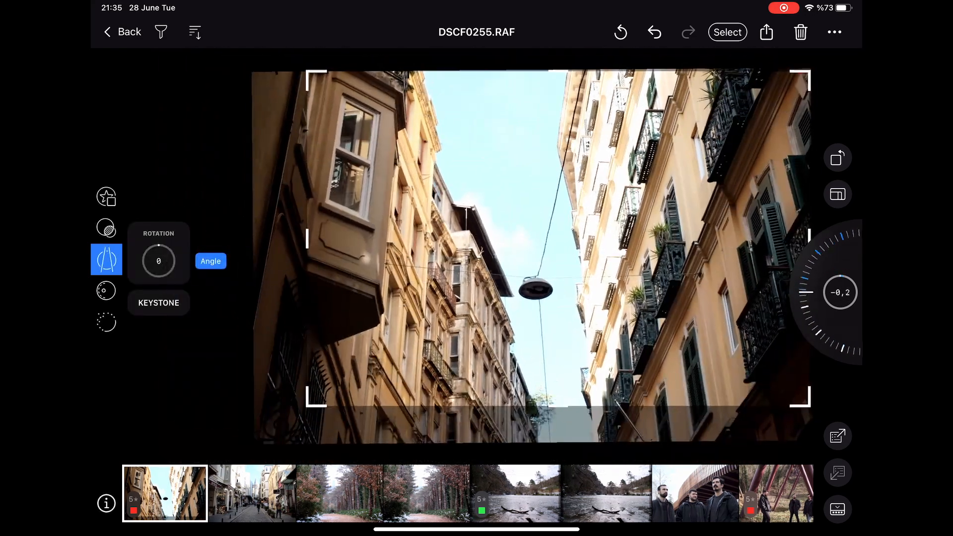
{"action": "left_click", "coordinate": [159, 302]}
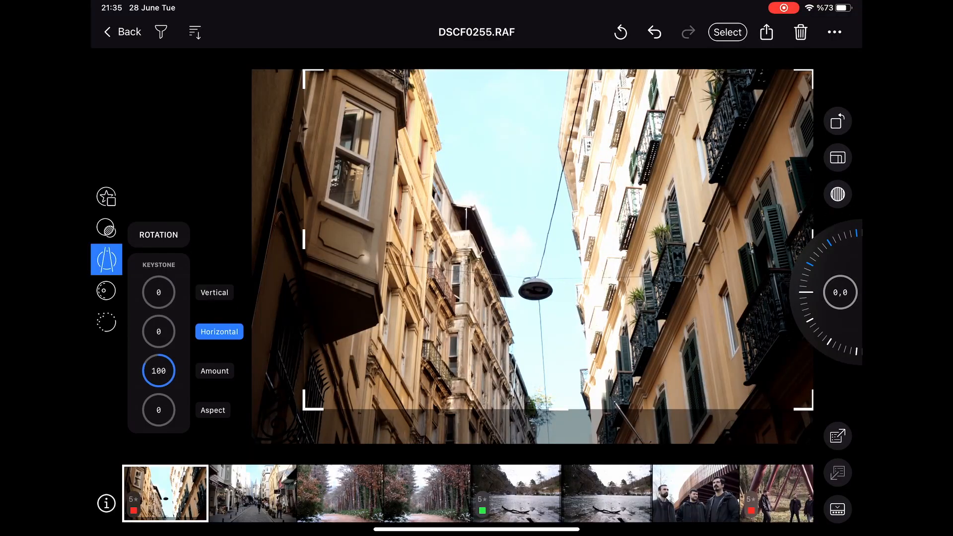
{"action": "left_click", "coordinate": [214, 292]}
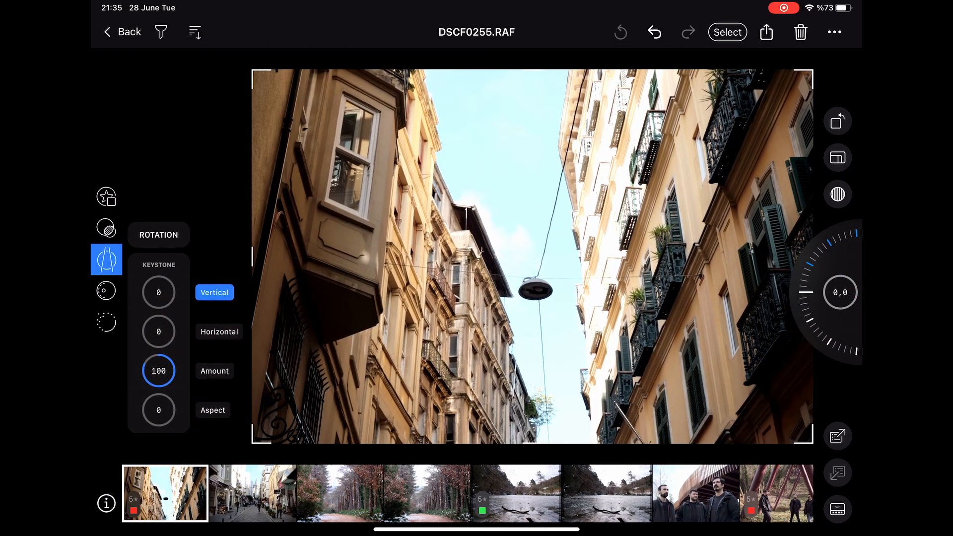
Step: Preview the photo in black and white, turn it off, and keep white balance as shot
{"action": "left_click", "coordinate": [106, 290]}
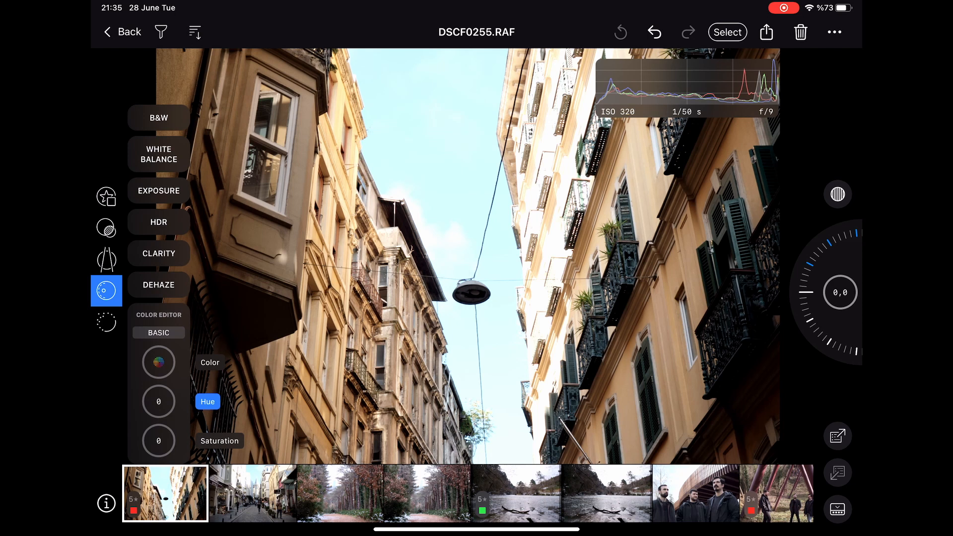
{"action": "left_click", "coordinate": [158, 117]}
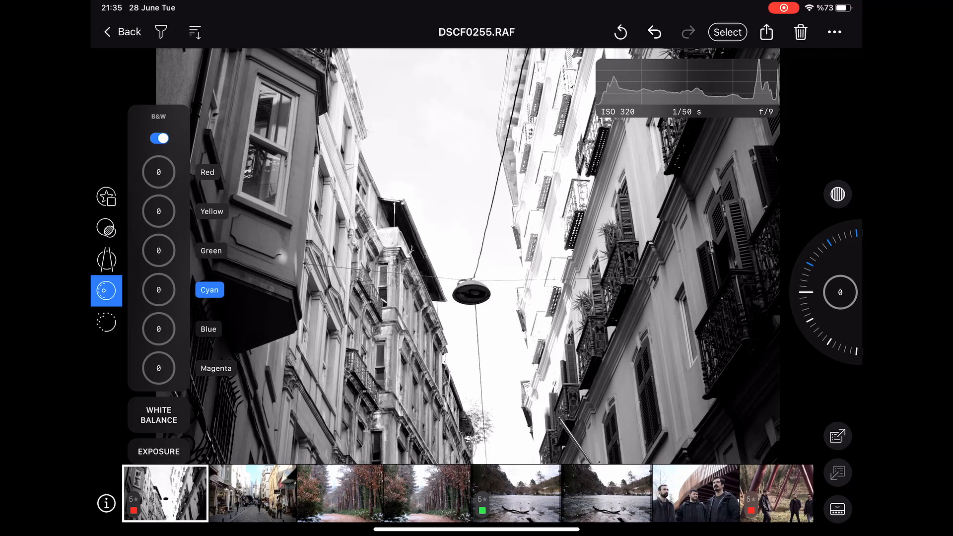
{"action": "left_click", "coordinate": [158, 139]}
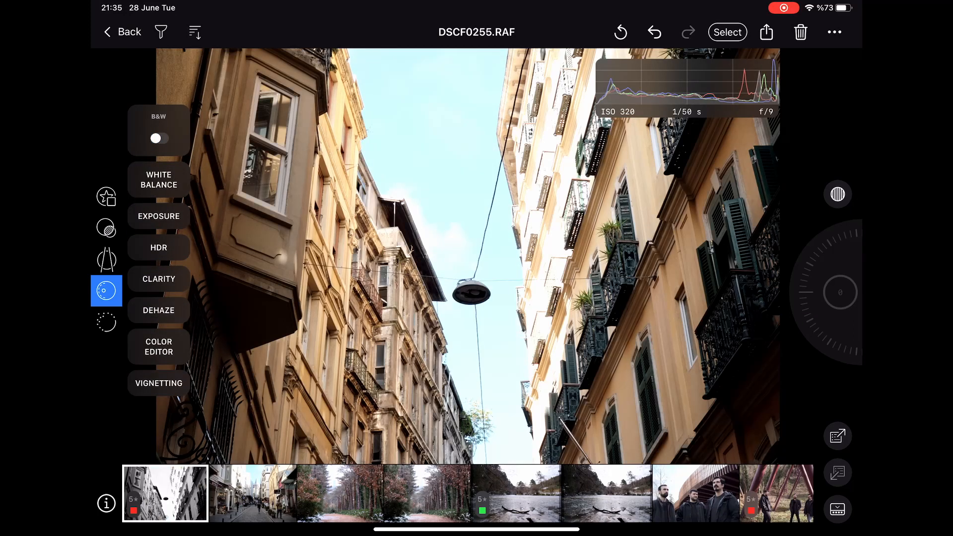
{"action": "left_click", "coordinate": [159, 179]}
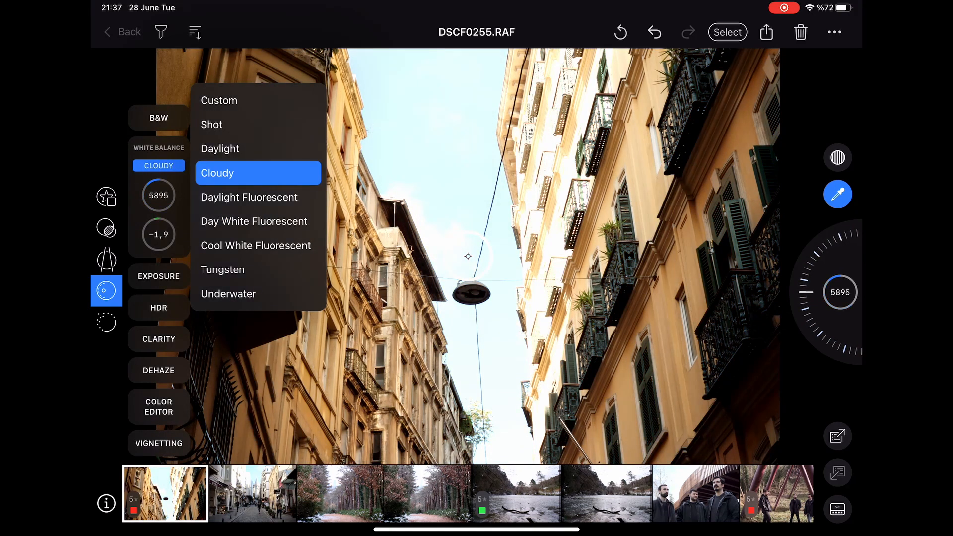
{"action": "left_click", "coordinate": [211, 124]}
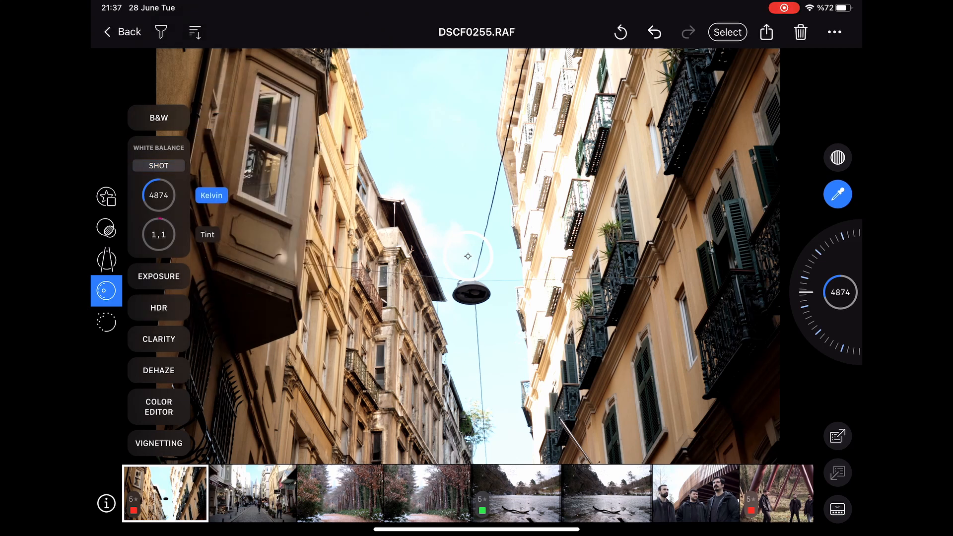
Step: Lower HDR highlight to -54 and white to -15 to deepen the sky
{"action": "left_click", "coordinate": [159, 277]}
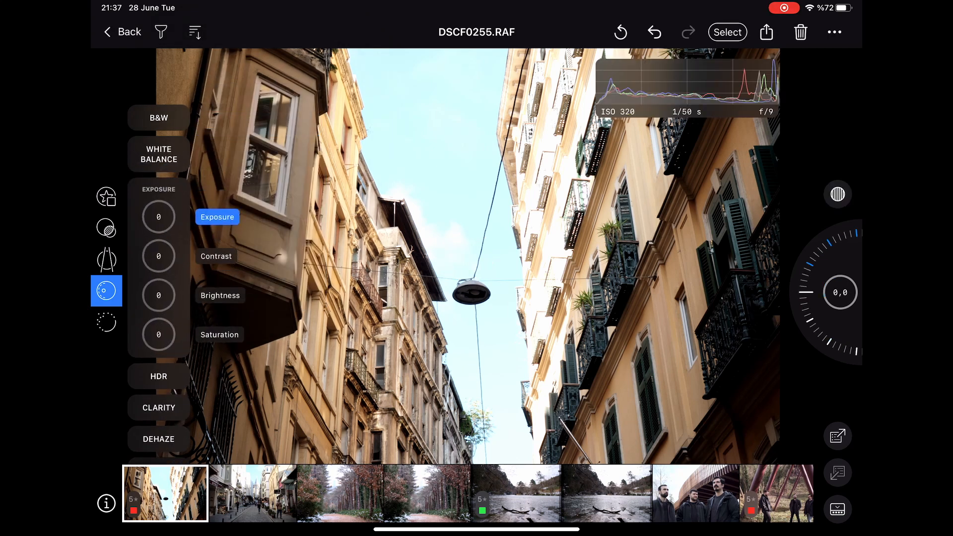
{"action": "left_click", "coordinate": [157, 376]}
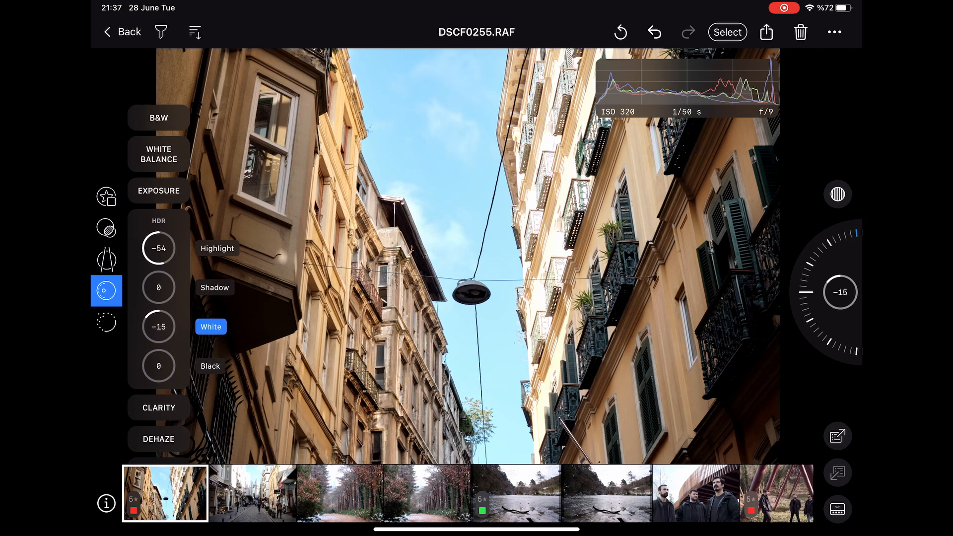
{"action": "left_click", "coordinate": [210, 366]}
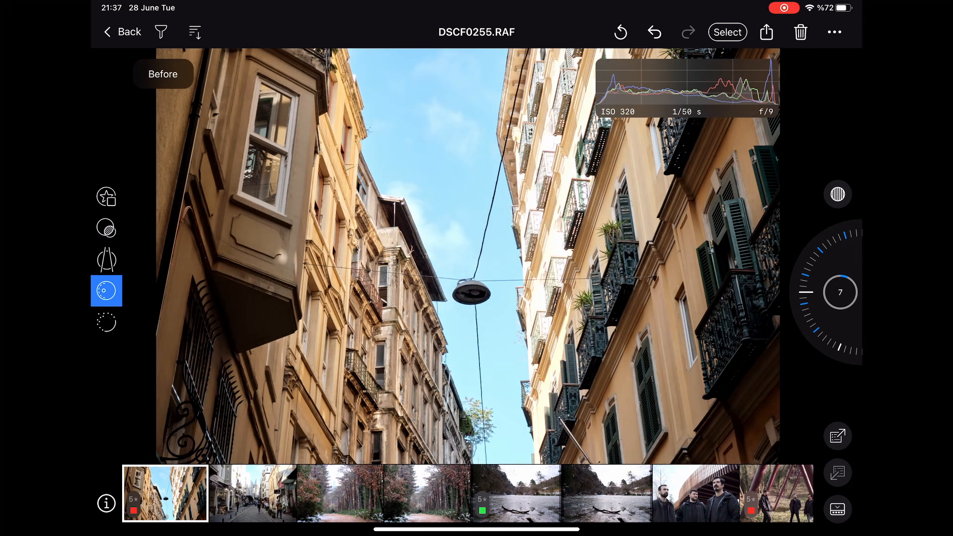
Step: Review clarity and dehaze, then bring up the basic colour editor swatches
{"action": "left_click", "coordinate": [106, 291]}
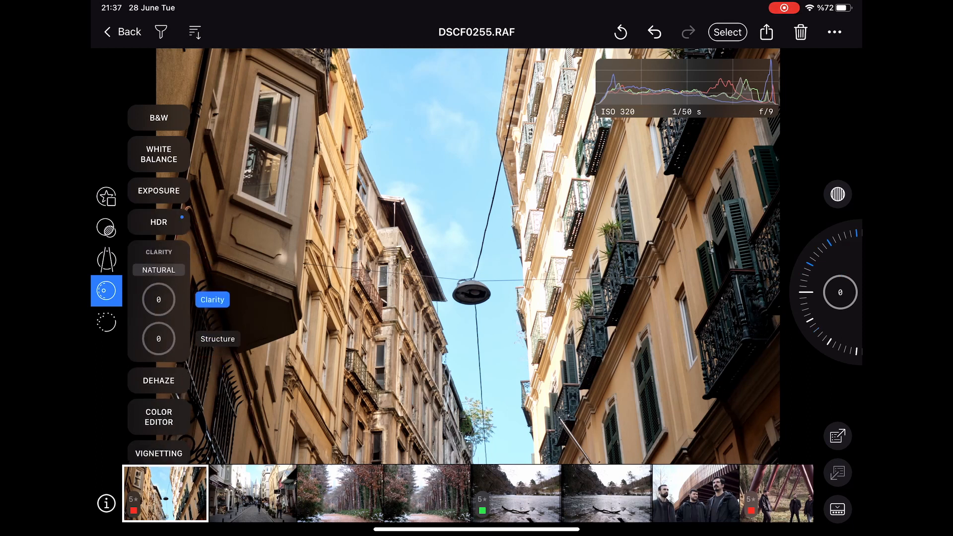
{"action": "left_click", "coordinate": [159, 270]}
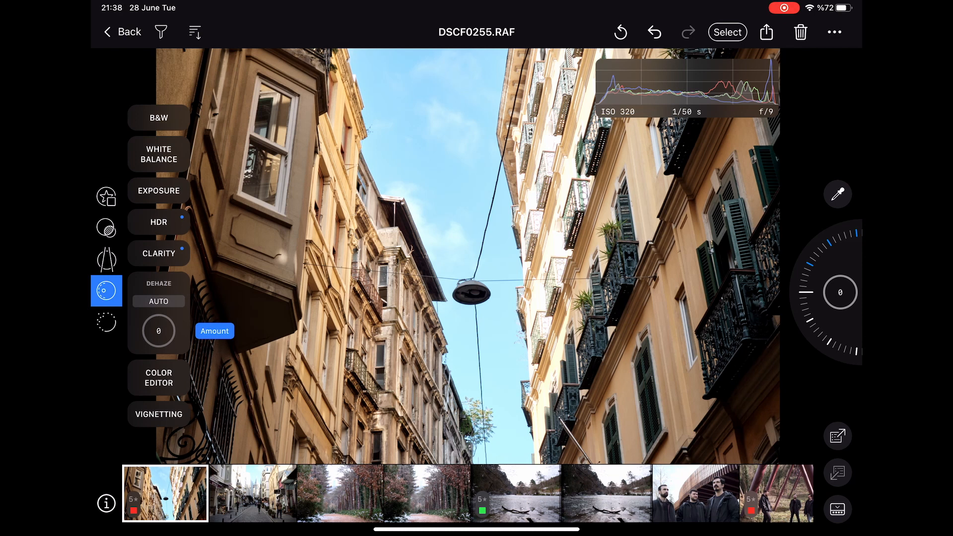
{"action": "left_click", "coordinate": [158, 378]}
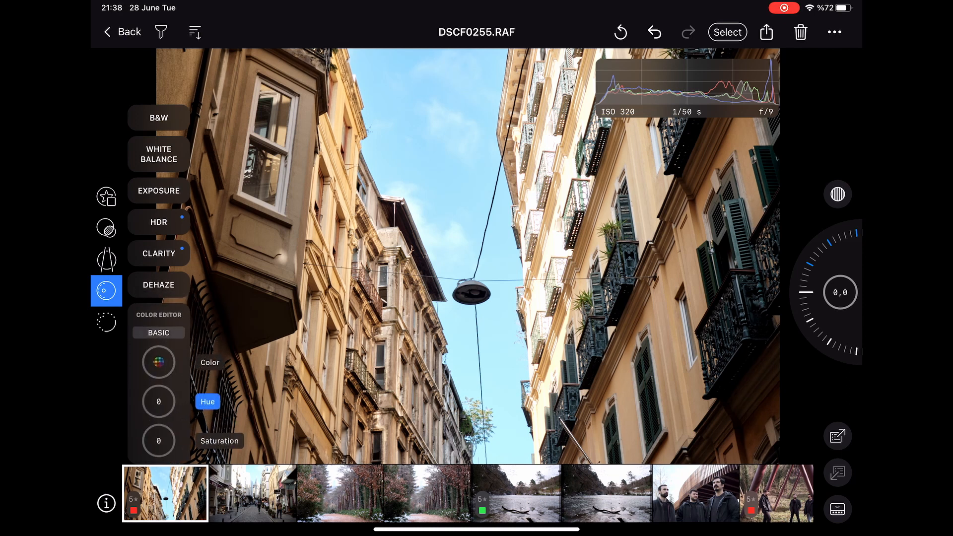
{"action": "scroll", "scroll_direction": "down", "scroll_amount": 3}
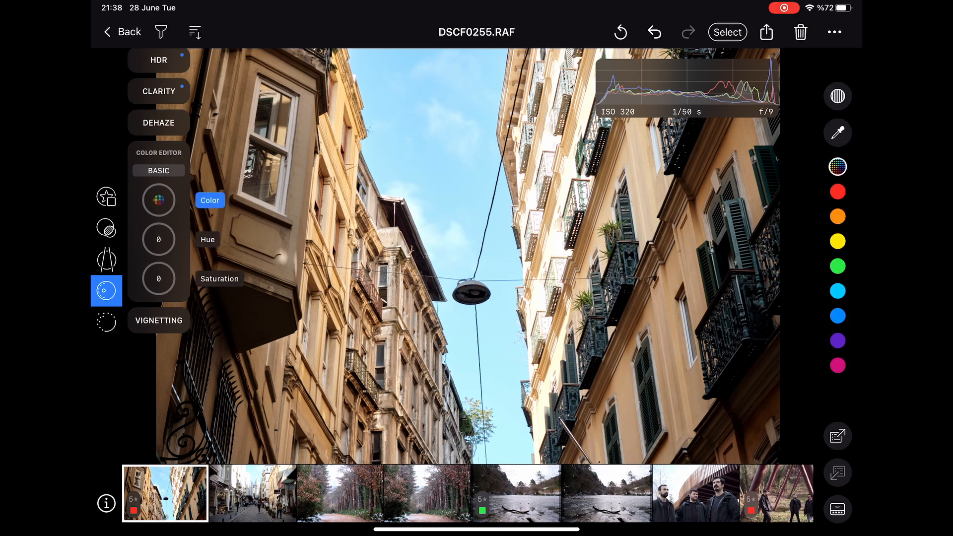
Step: Boost the cyan sky tones to 29 and add a -1.2 vignette
{"action": "left_click", "coordinate": [837, 291]}
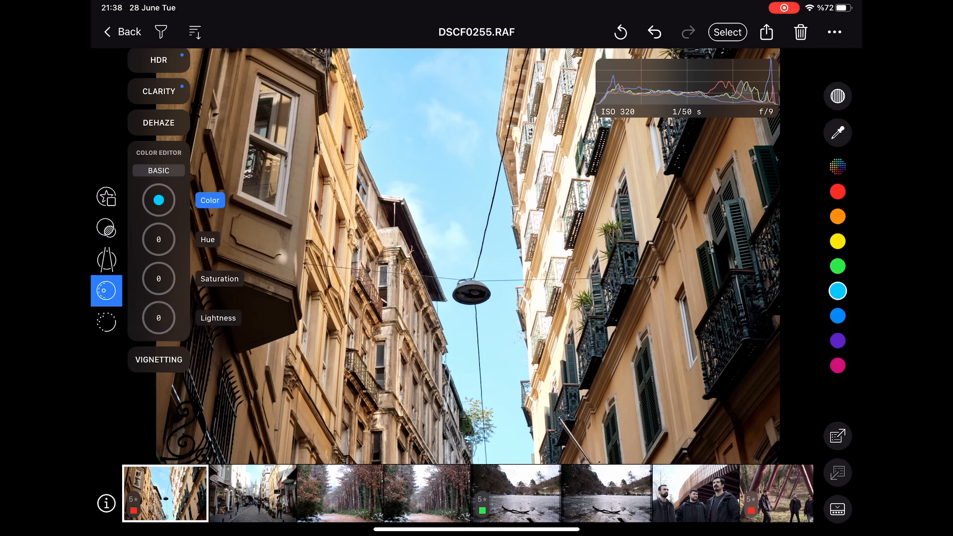
{"action": "left_click", "coordinate": [208, 239]}
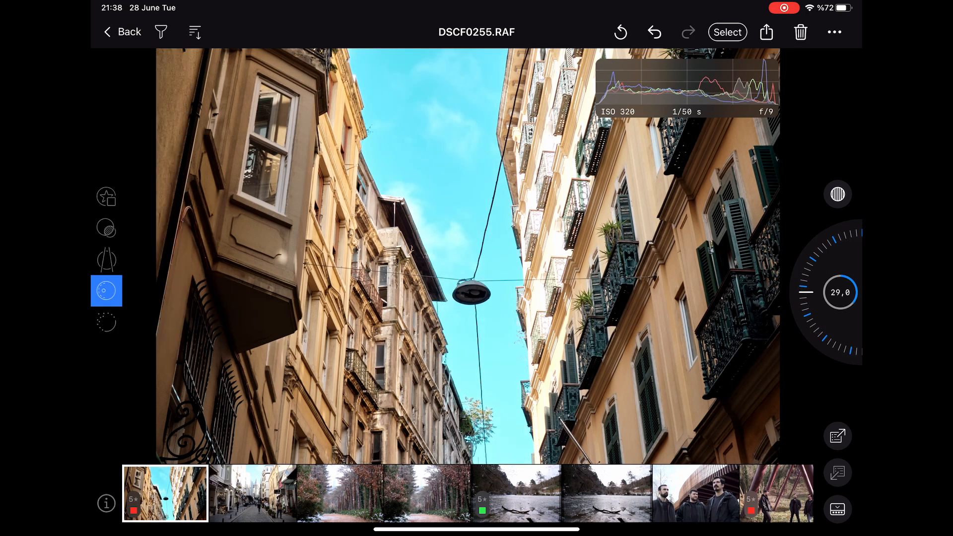
{"action": "left_click", "coordinate": [107, 290]}
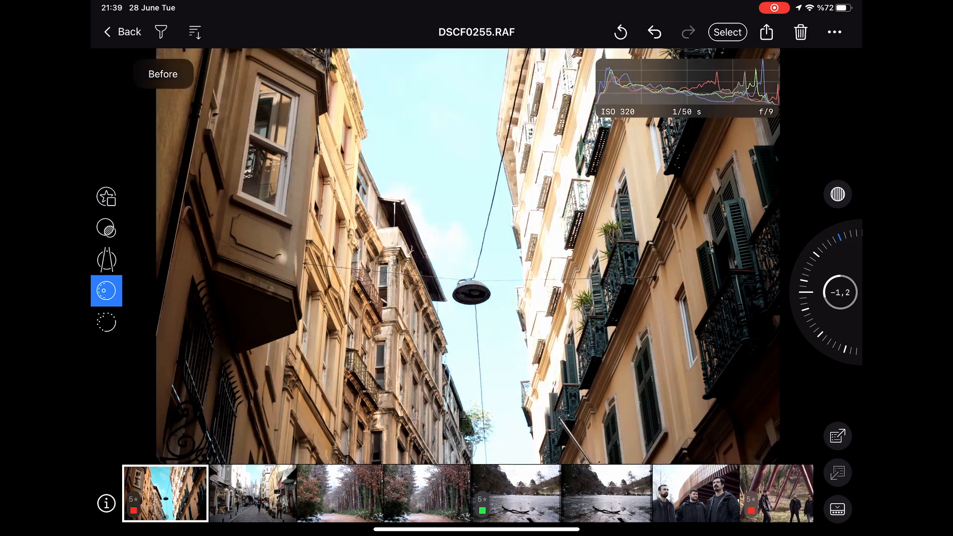
Step: Check noise reduction and moire, then apply fine film grain with impact 69
{"action": "left_click", "coordinate": [106, 291]}
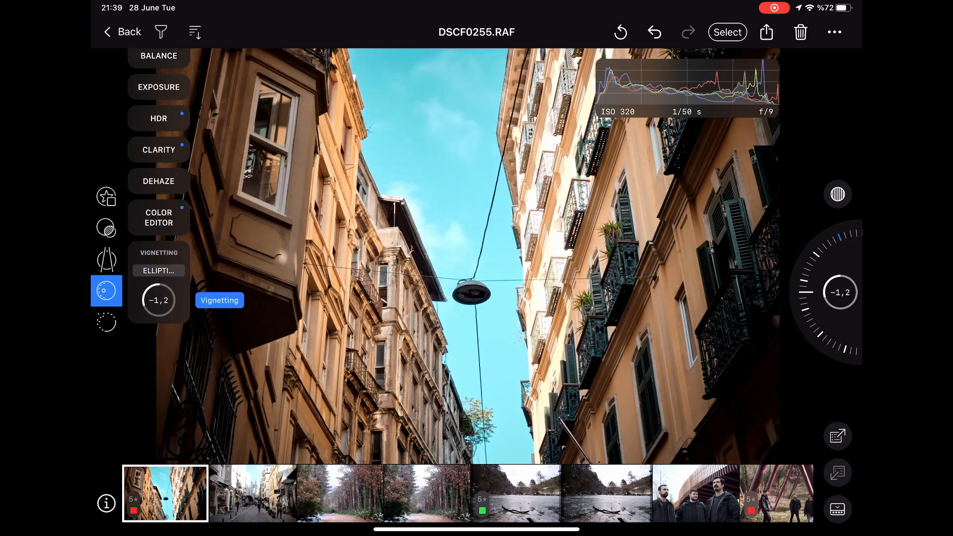
{"action": "left_click", "coordinate": [106, 322]}
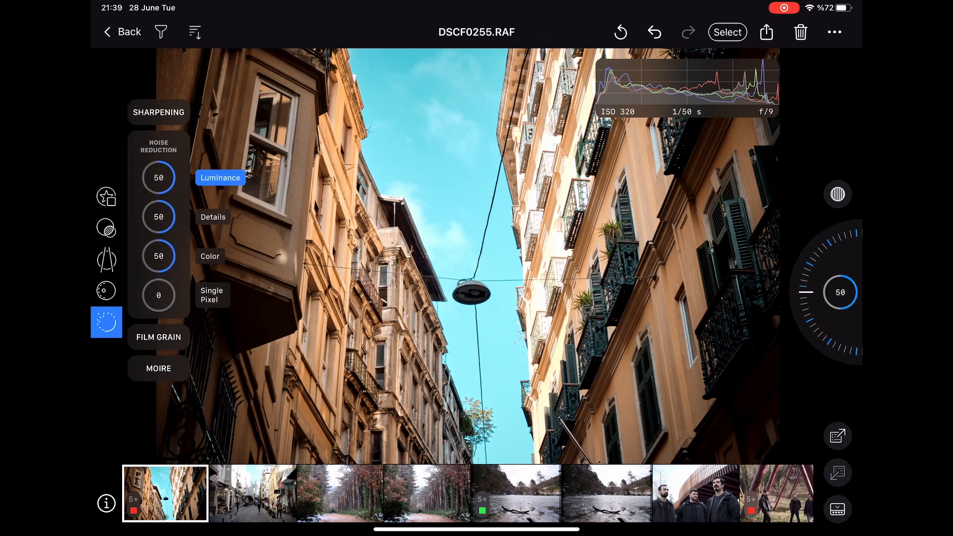
{"action": "left_click", "coordinate": [158, 368]}
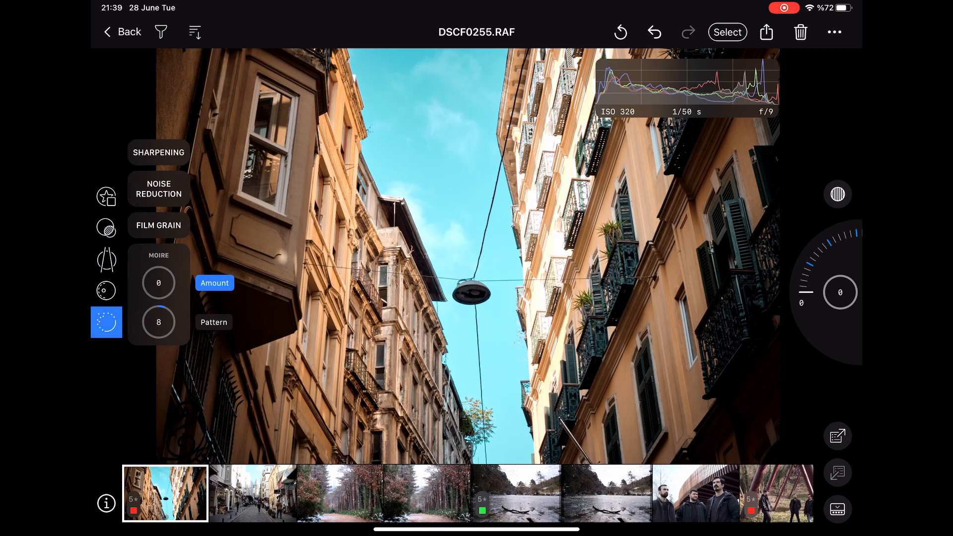
{"action": "left_click", "coordinate": [158, 225]}
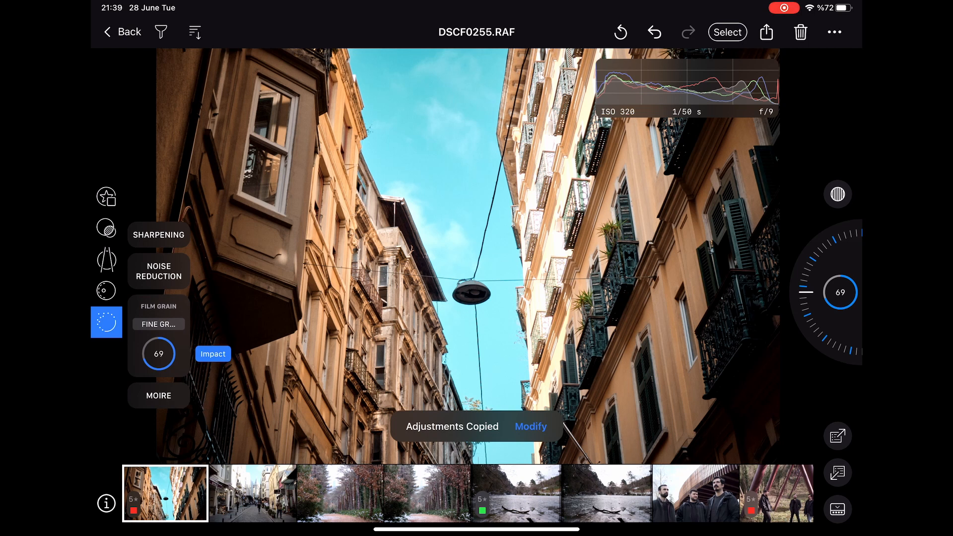
Step: Review the copied adjustment set and paste the grade onto tower photo DSCF0258
{"action": "left_click", "coordinate": [530, 425]}
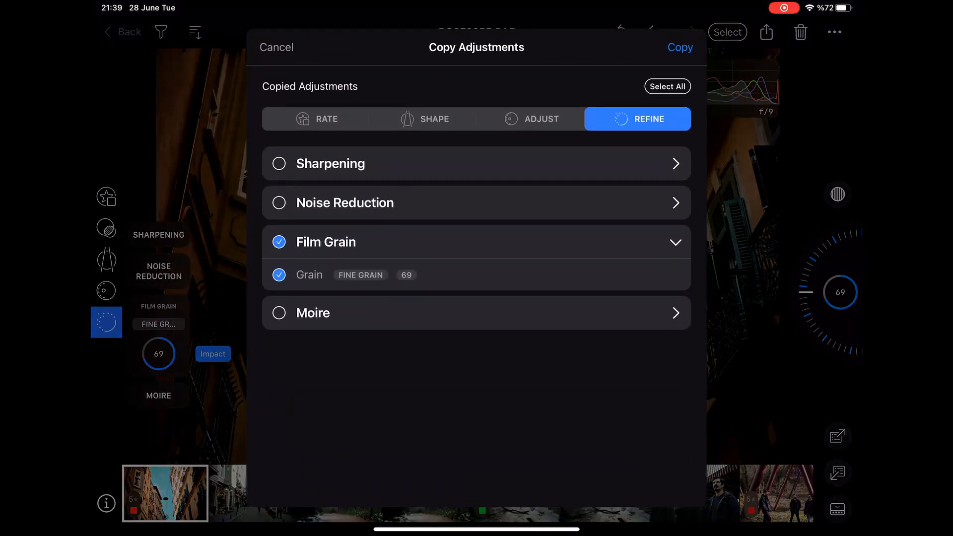
{"action": "left_click", "coordinate": [530, 118]}
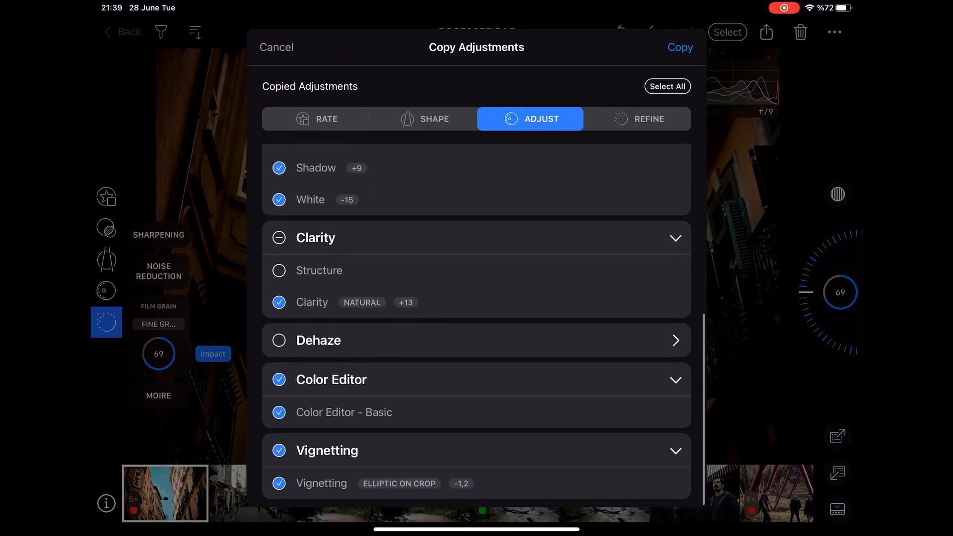
{"action": "left_click", "coordinate": [326, 119]}
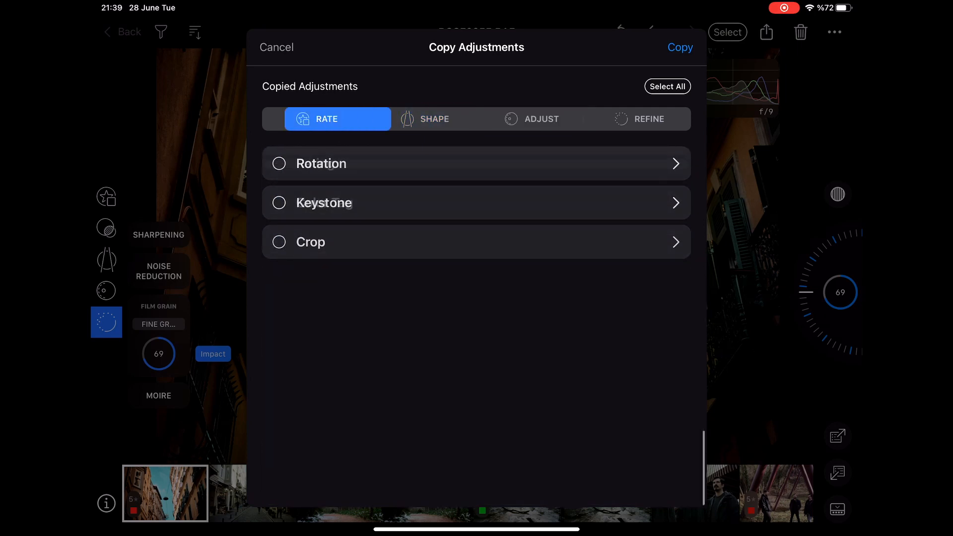
{"action": "left_click", "coordinate": [277, 47]}
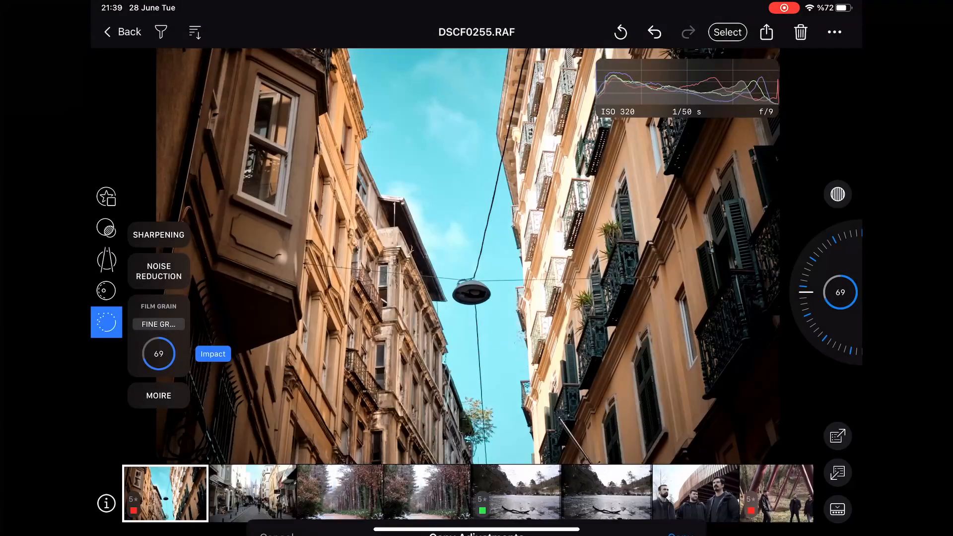
{"action": "left_click", "coordinate": [251, 493]}
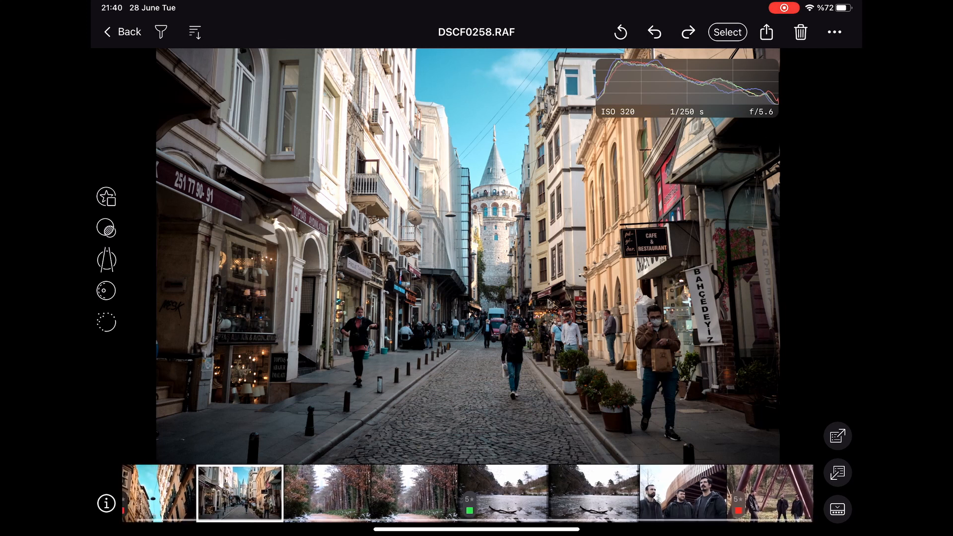
Step: Pick the architecture raw from All Photos and set highlights -76, shadows +13, whites -49, blacks -11
{"action": "left_click", "coordinate": [121, 31]}
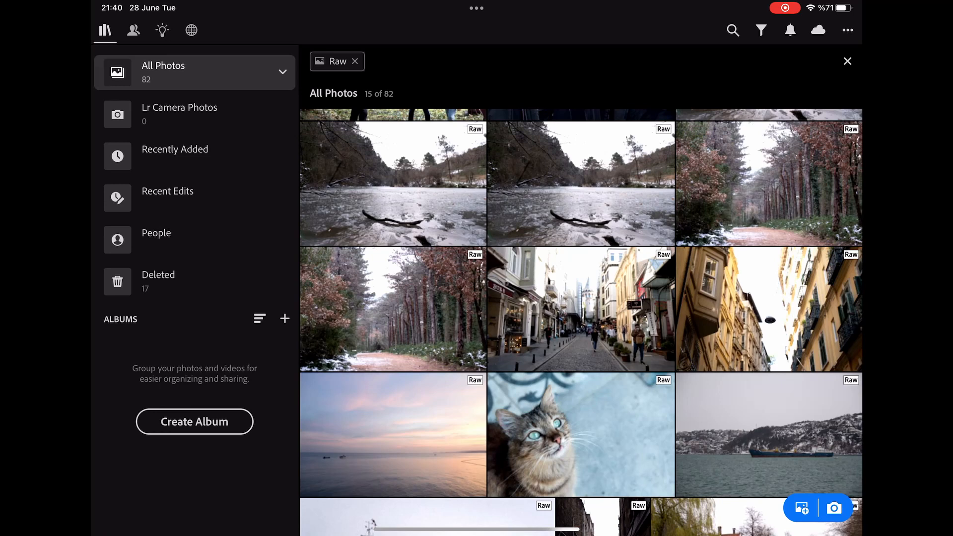
{"action": "scroll", "scroll_direction": "up", "scroll_amount": 3}
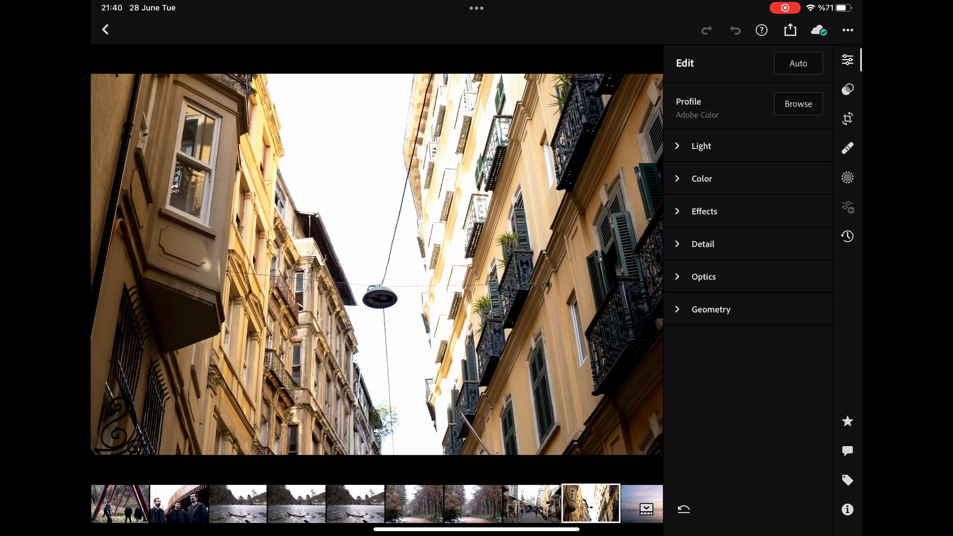
{"action": "left_click", "coordinate": [847, 60]}
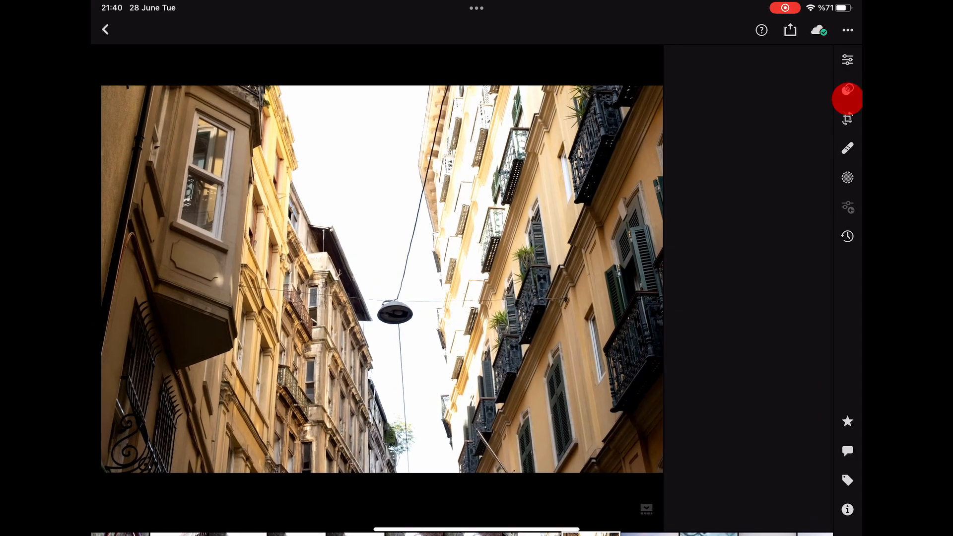
{"action": "left_click", "coordinate": [846, 59]}
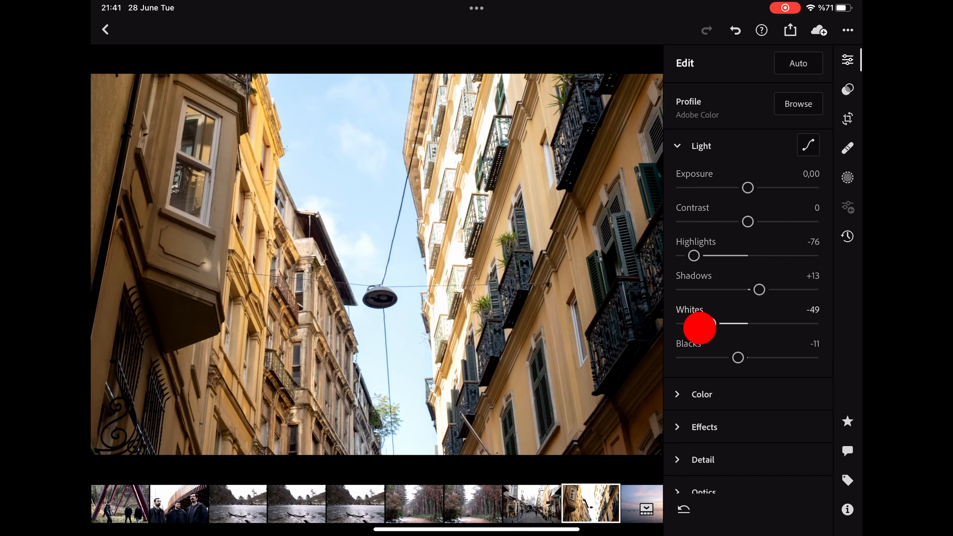
Step: Keep as-shot white balance and raise vibrance to +8
{"action": "left_click", "coordinate": [702, 394]}
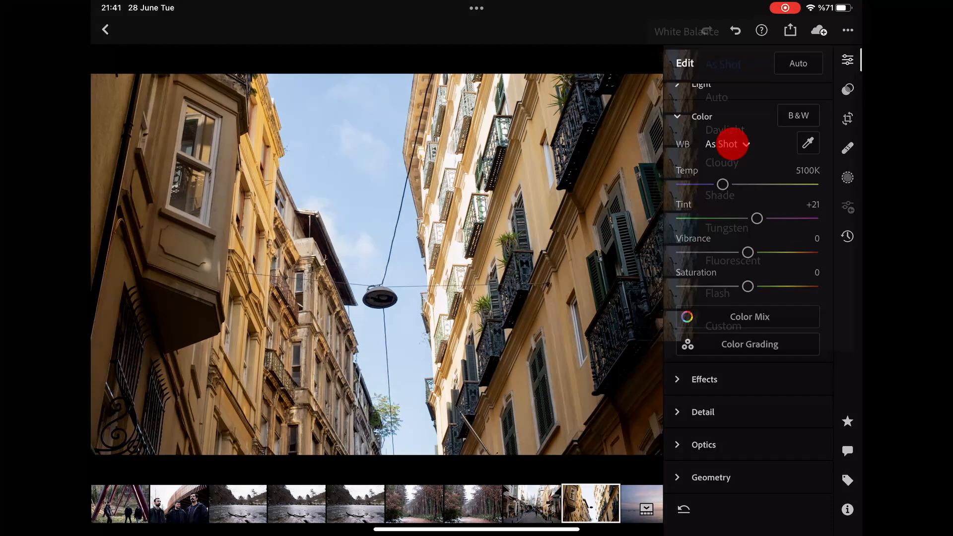
{"action": "left_click", "coordinate": [727, 144]}
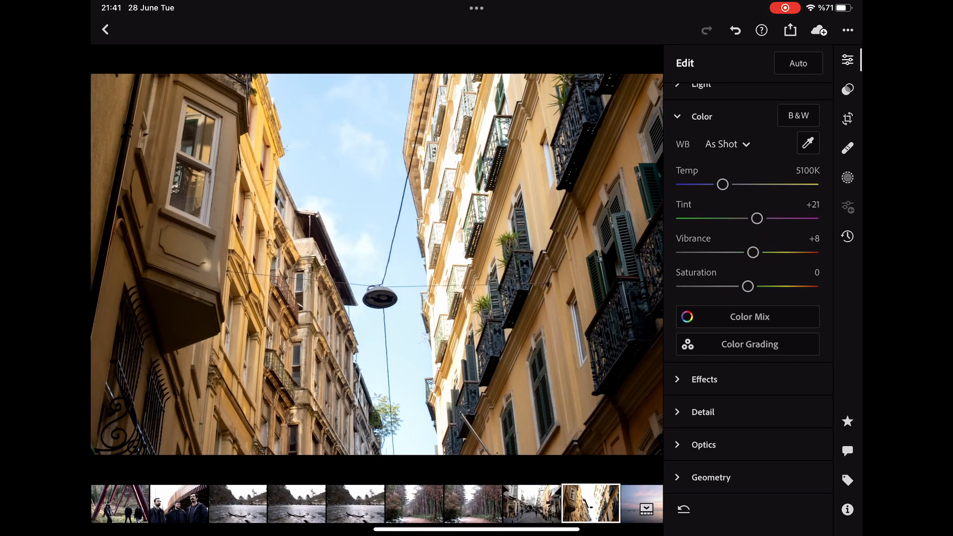
{"action": "left_click", "coordinate": [749, 316]}
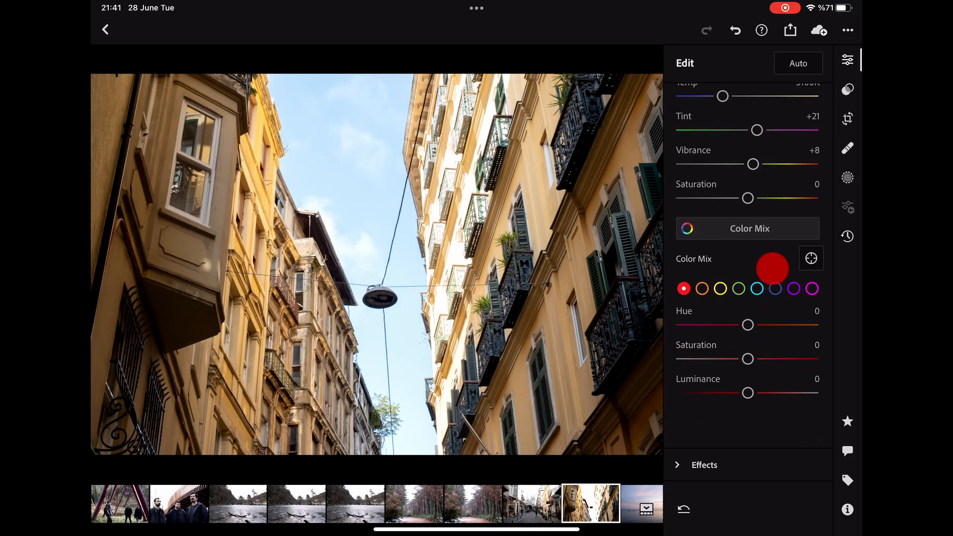
Step: Shift the blue colour mix to hue -45 and saturation +19 for a cyan sky
{"action": "scroll", "scroll_direction": "up", "scroll_amount": 3}
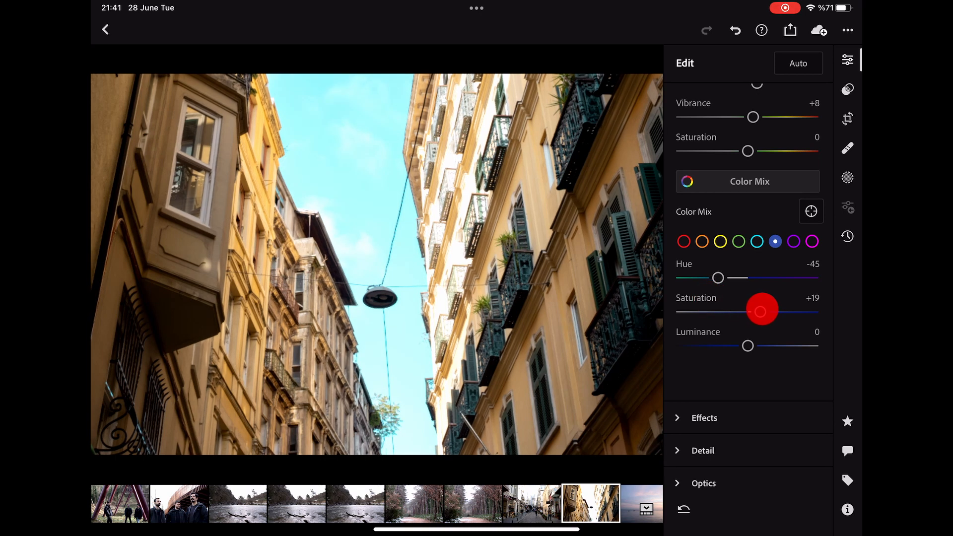
{"action": "left_click", "coordinate": [702, 241]}
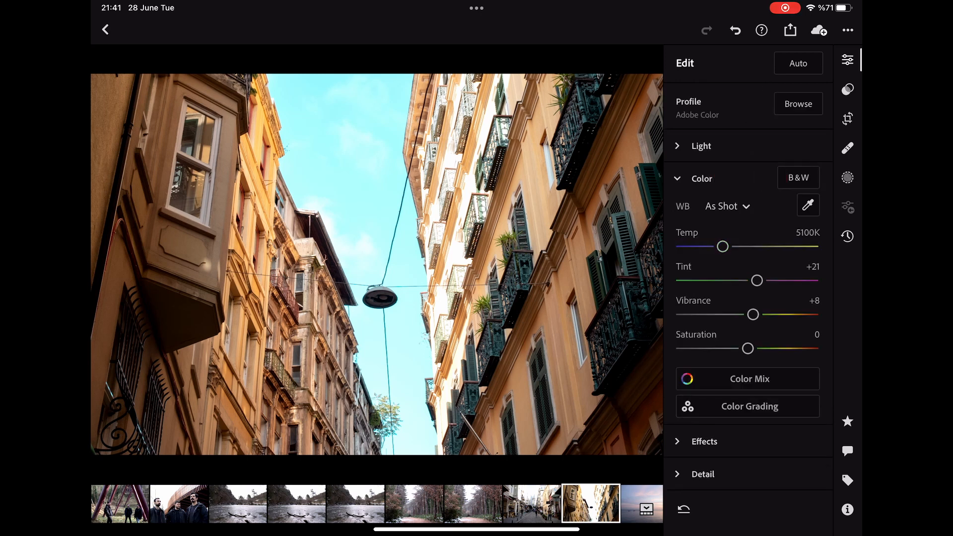
{"action": "left_click", "coordinate": [749, 406]}
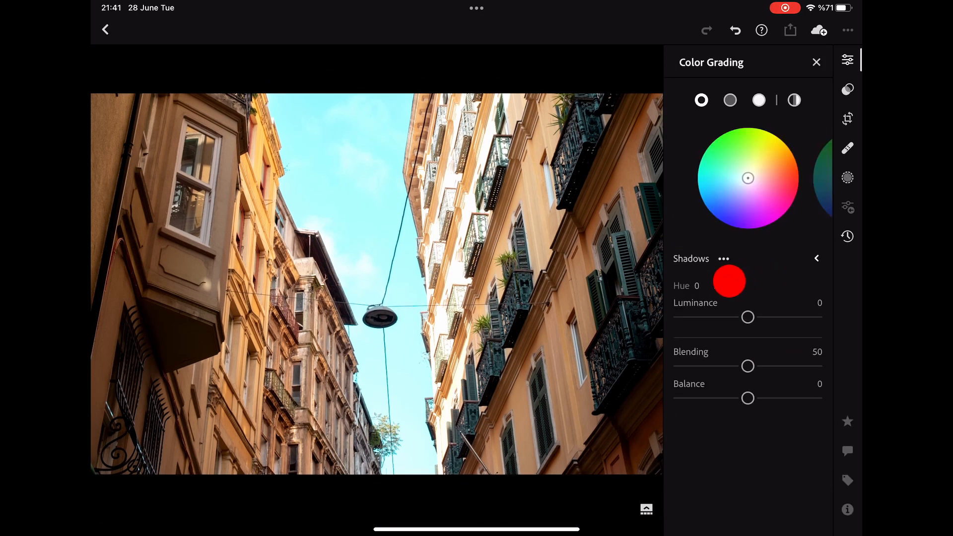
Step: Set colour grading shadow hue 240 and highlight hue 13 at zero saturation, reviewing global and midtones
{"action": "left_click", "coordinate": [794, 100]}
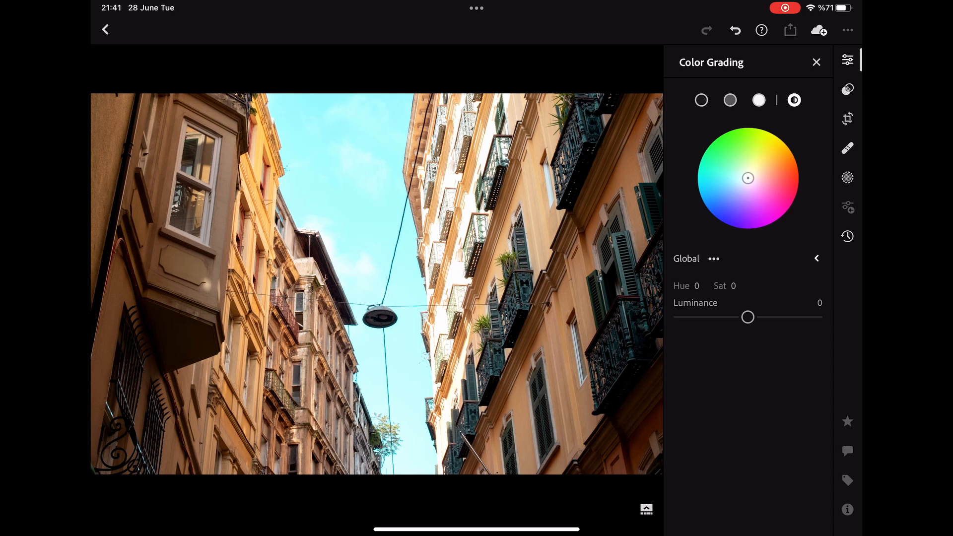
{"action": "left_click", "coordinate": [730, 100]}
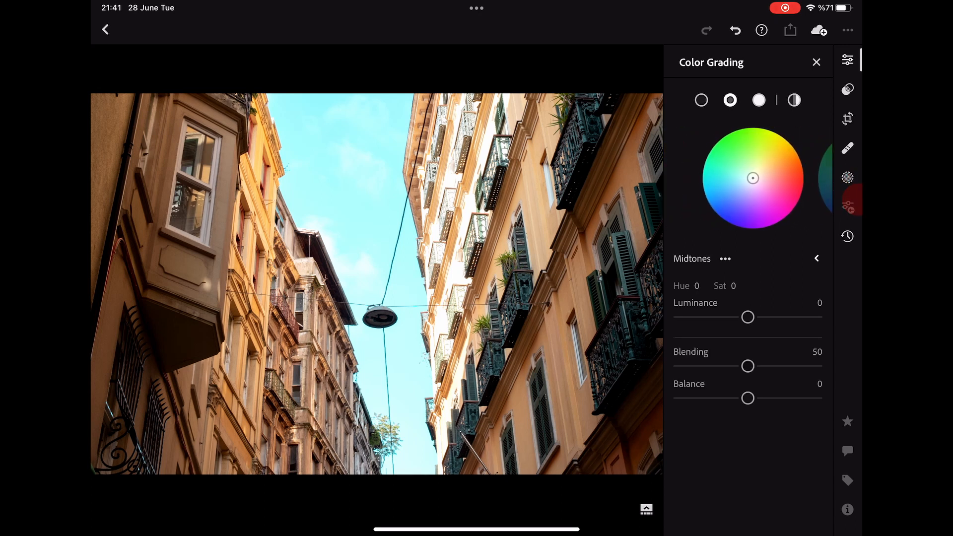
{"action": "left_click", "coordinate": [701, 100]}
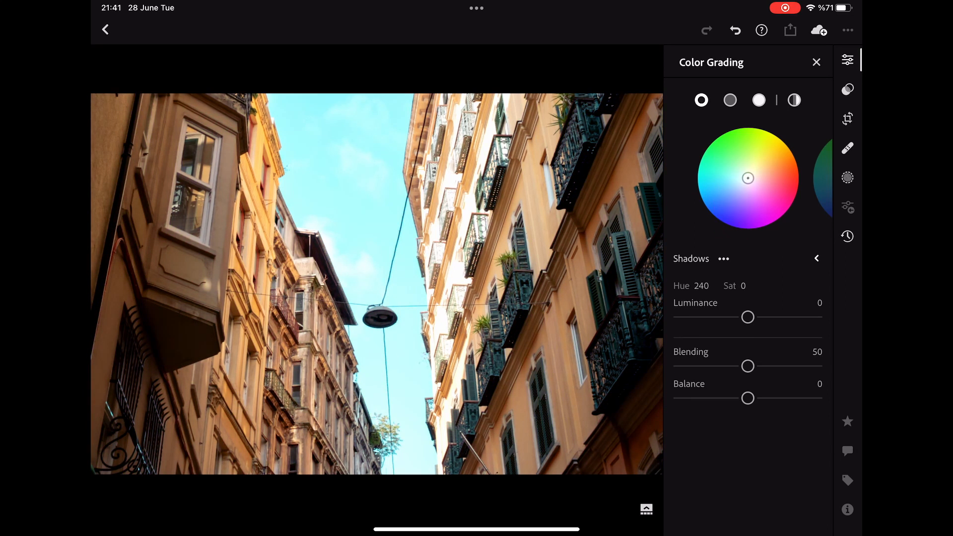
{"action": "left_click", "coordinate": [758, 99]}
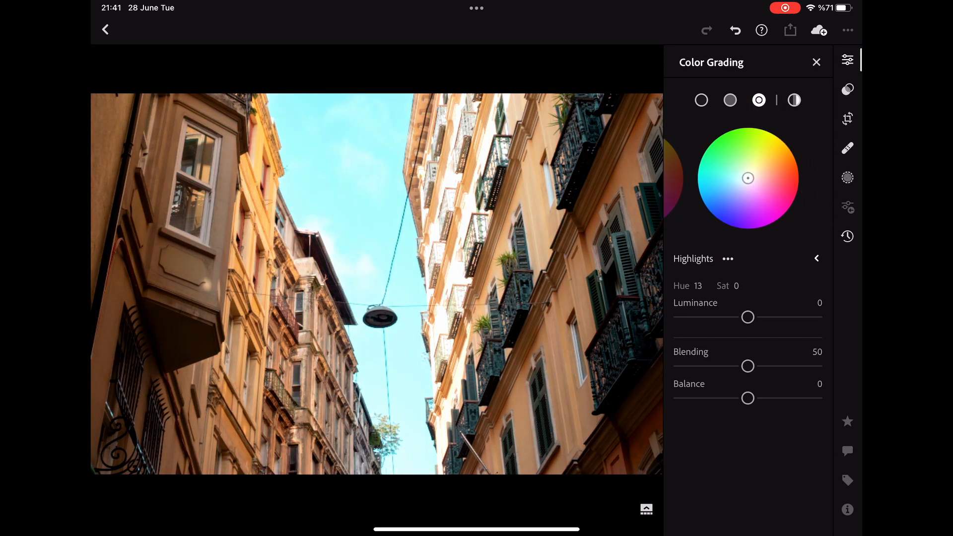
{"action": "left_click", "coordinate": [816, 61]}
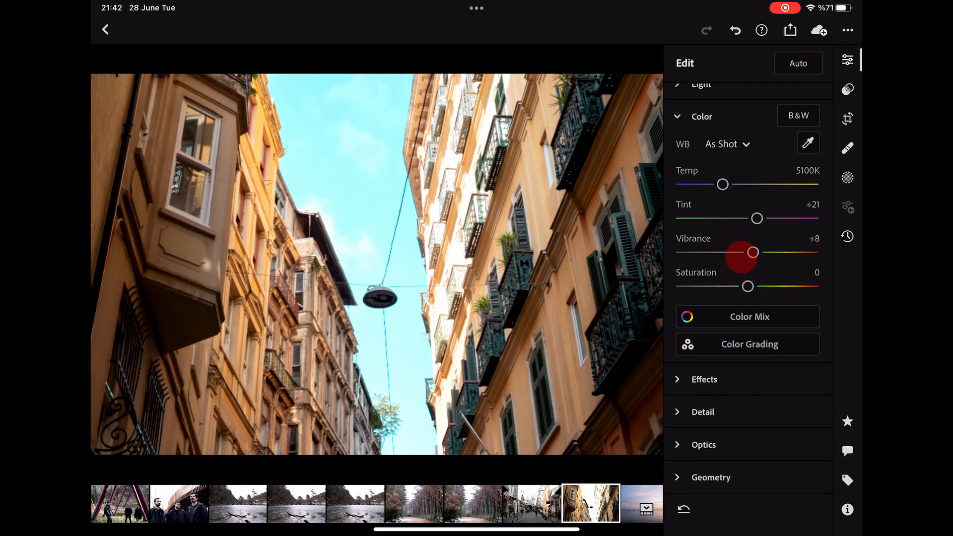
Step: Disable lens corrections under Optics, then bring up the crop aspect ratio choices
{"action": "left_click", "coordinate": [704, 378]}
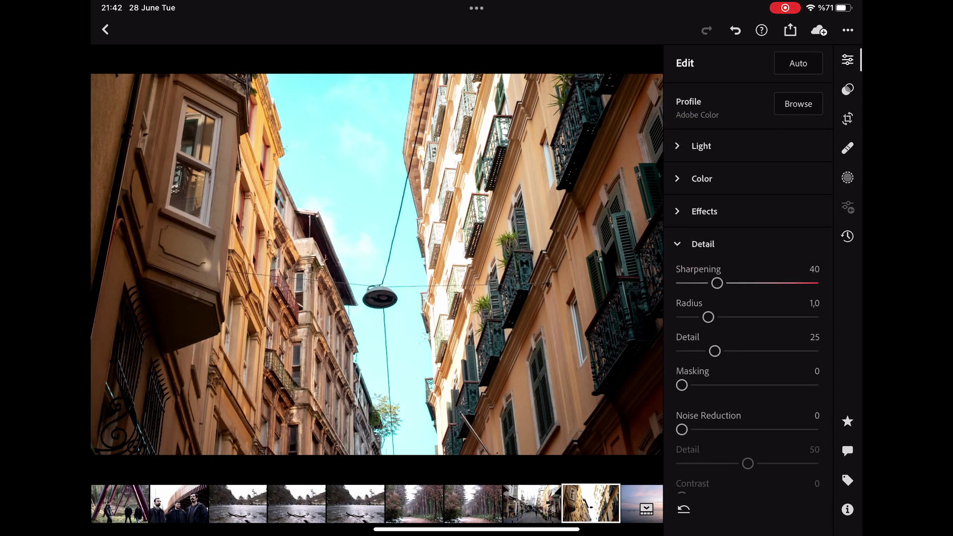
{"action": "scroll", "scroll_direction": "down", "scroll_amount": 3}
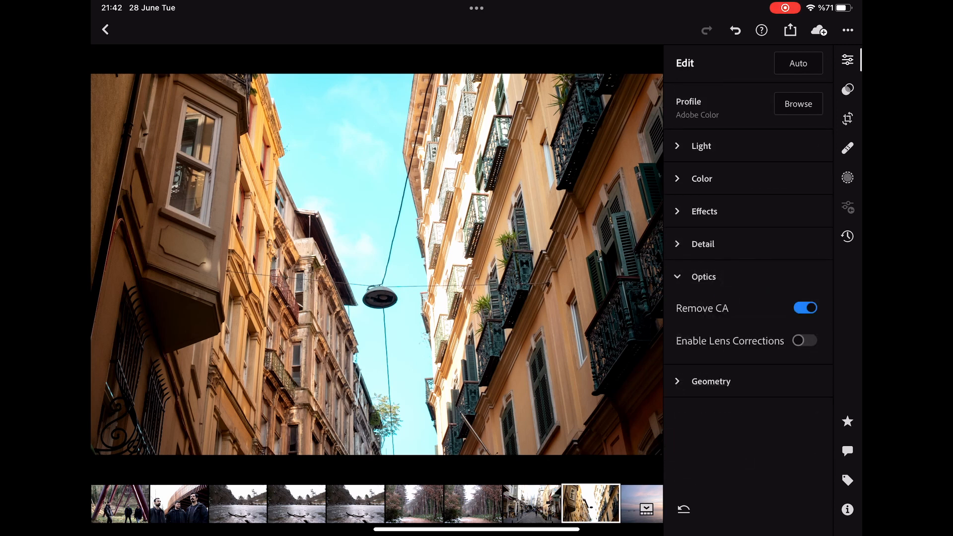
{"action": "left_click", "coordinate": [803, 340]}
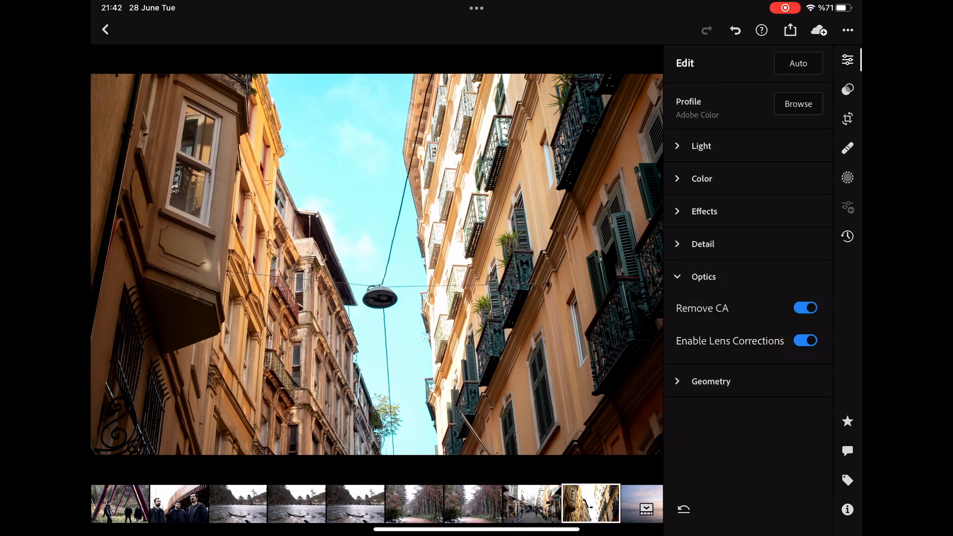
{"action": "left_click", "coordinate": [804, 340]}
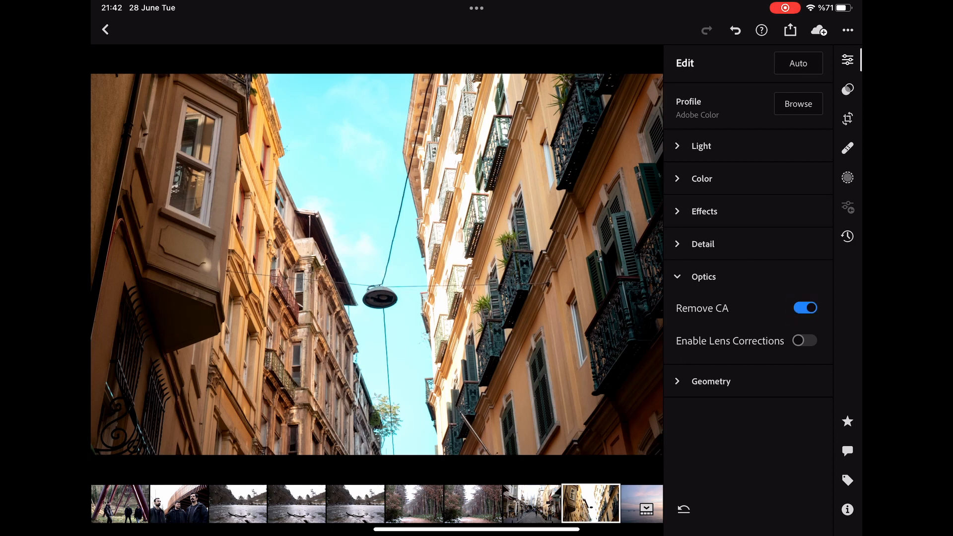
{"action": "left_click", "coordinate": [711, 381]}
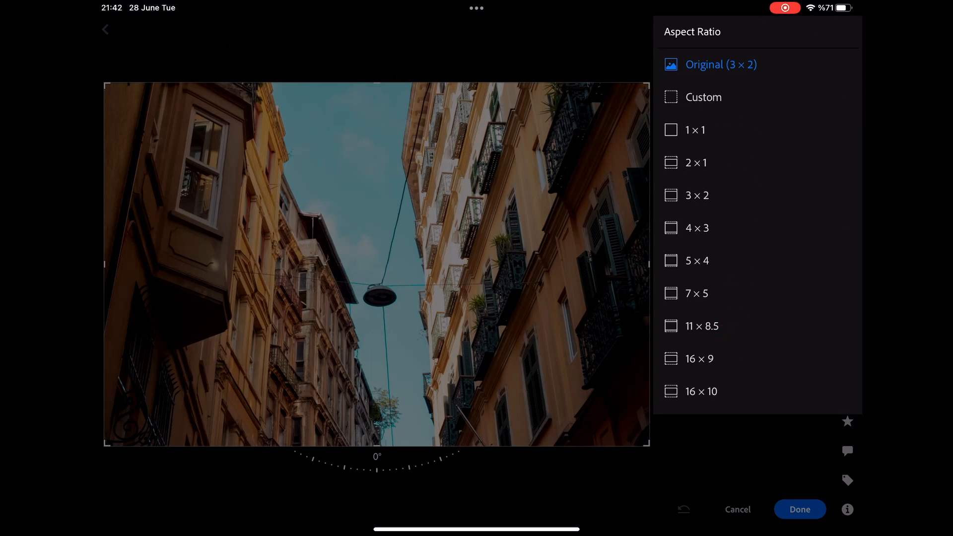
Step: Keep the original 3×2 framing and switch to the Healing Brush with its Method choices
{"action": "left_click", "coordinate": [694, 195]}
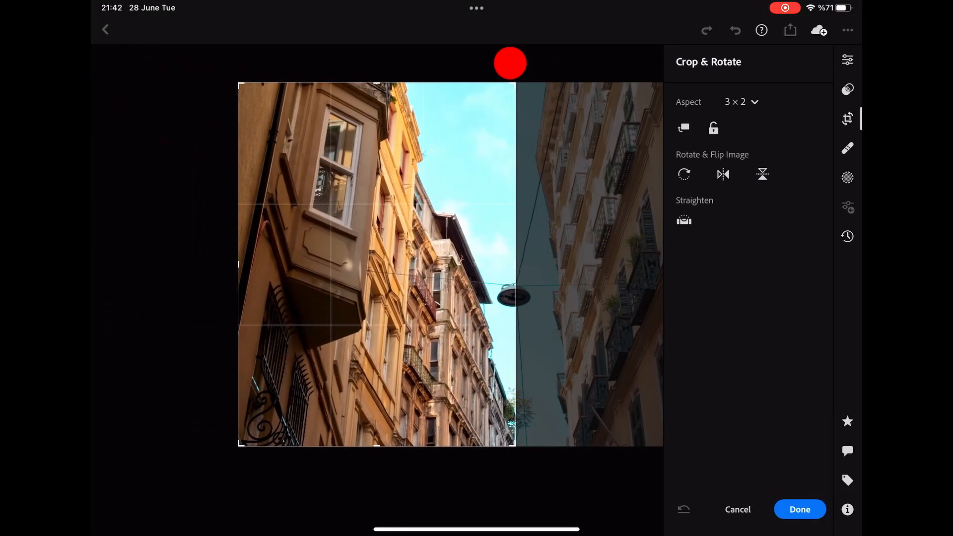
{"action": "left_click", "coordinate": [847, 148]}
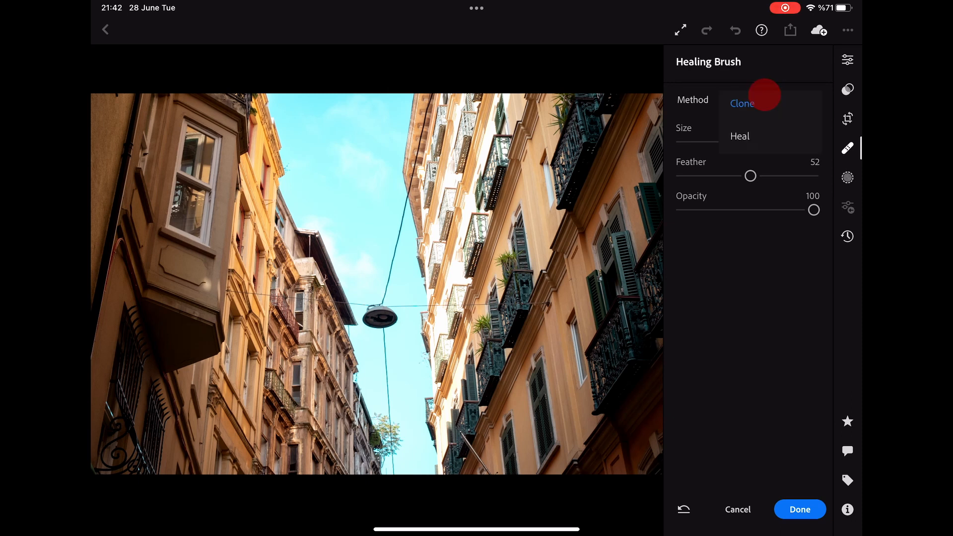
Step: Heal out the overhead cable in the sky using the Heal method and finish healing
{"action": "left_click", "coordinate": [739, 136]}
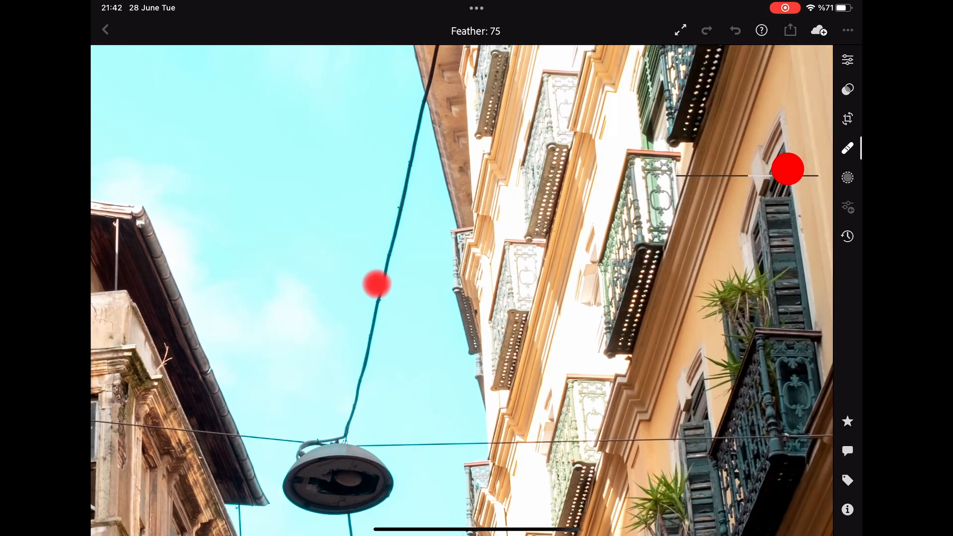
{"action": "left_click", "coordinate": [847, 148]}
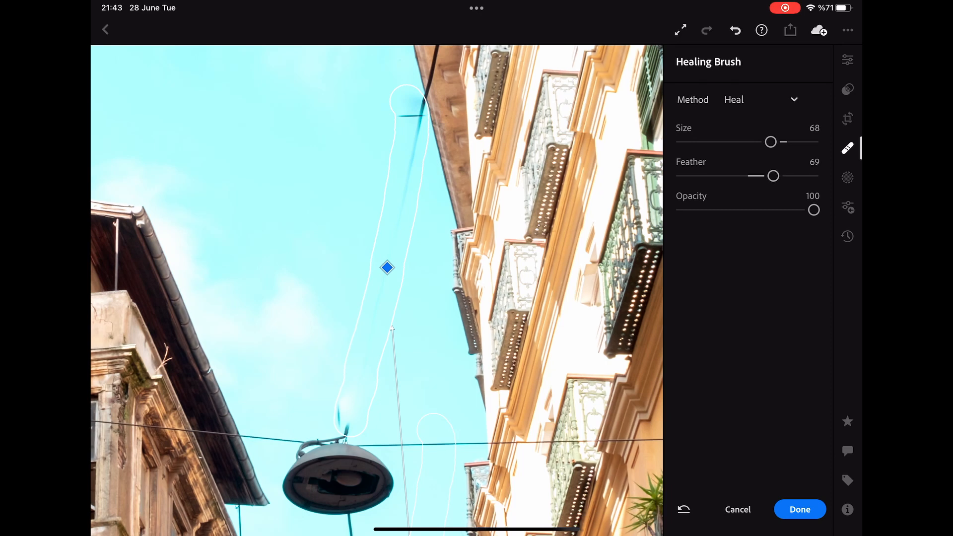
{"action": "left_click", "coordinate": [800, 509]}
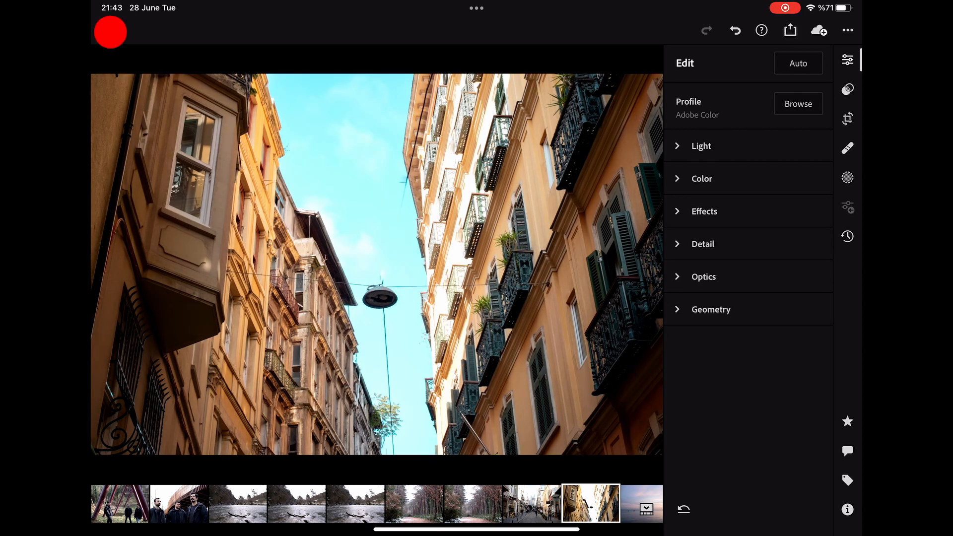
Step: Switch to the band photo and start masking it
{"action": "left_click", "coordinate": [104, 30]}
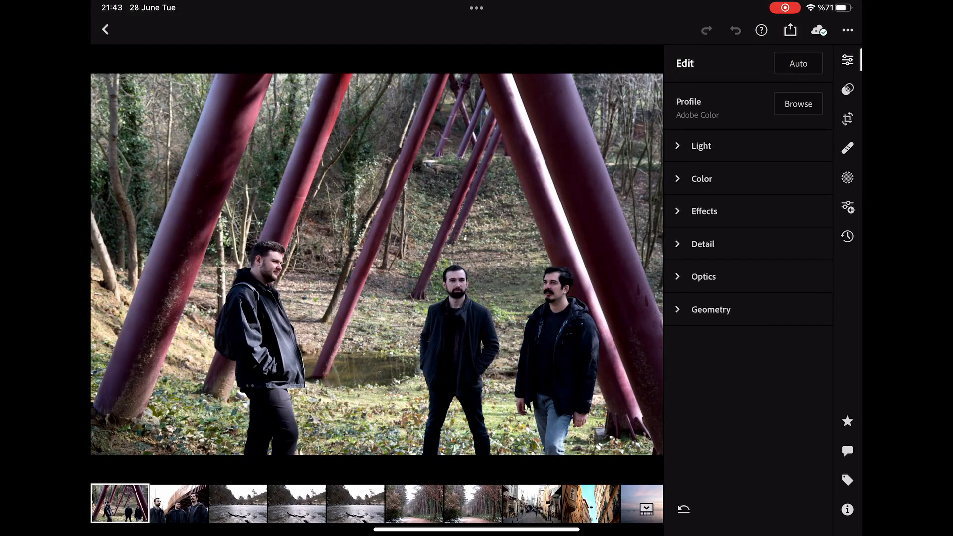
{"action": "left_click", "coordinate": [847, 173]}
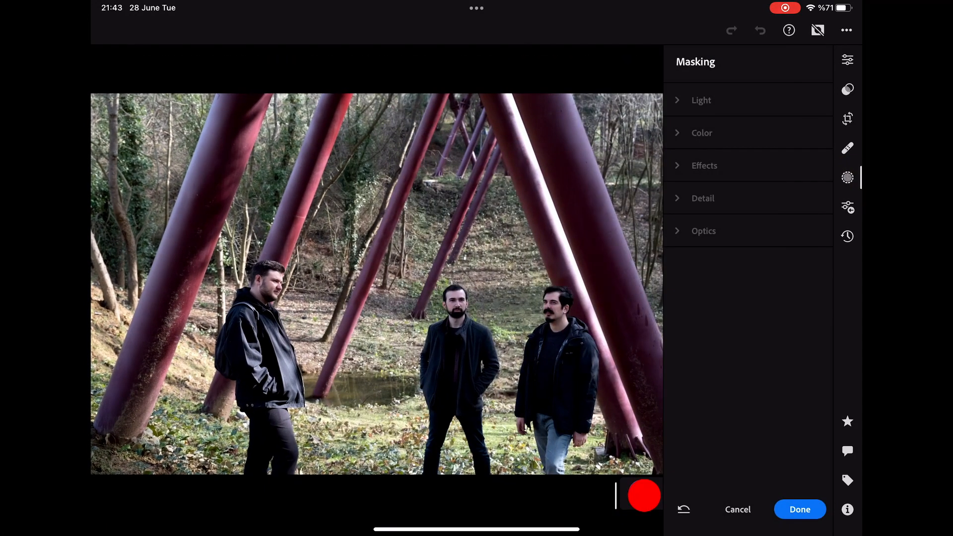
Step: Create a Select Subject mask covering the three men
{"action": "left_click", "coordinate": [641, 493]}
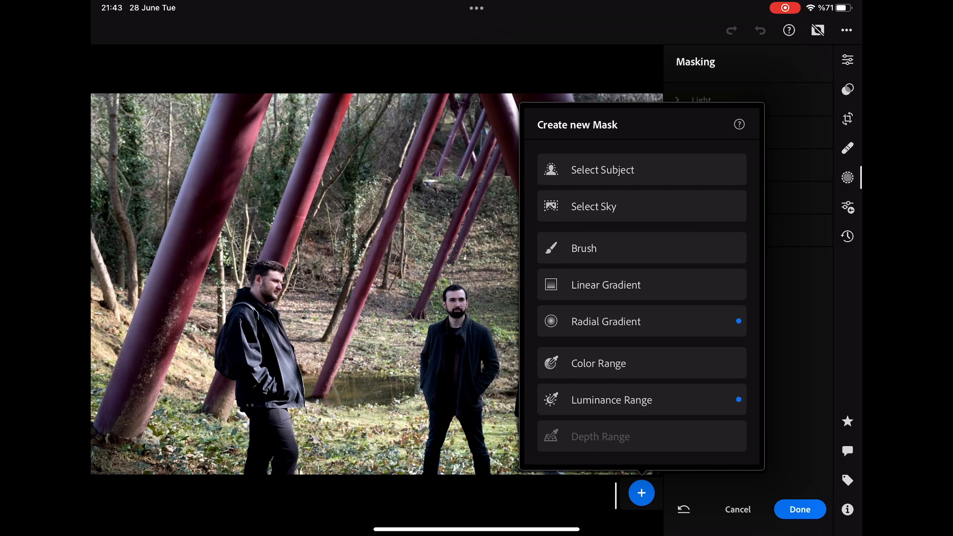
{"action": "left_click", "coordinate": [605, 284]}
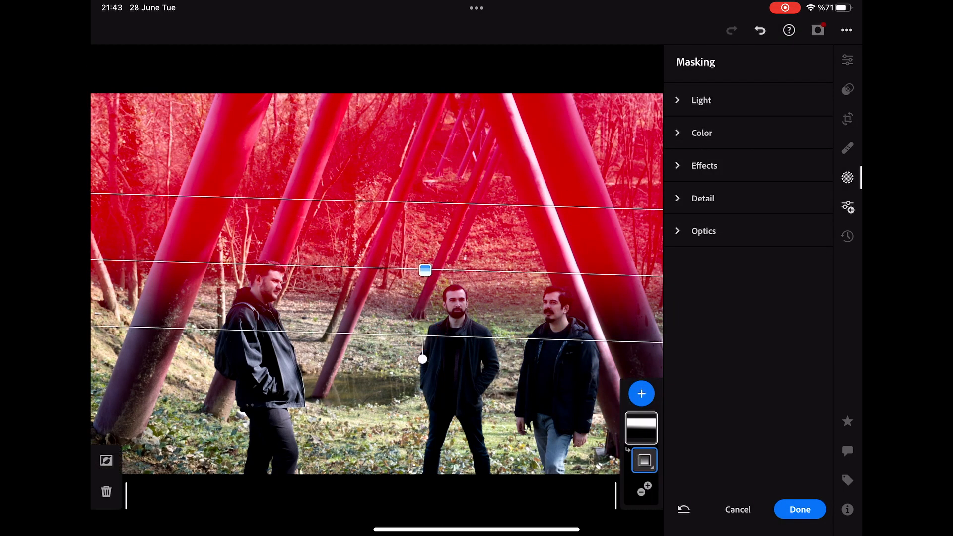
{"action": "left_click", "coordinate": [641, 393]}
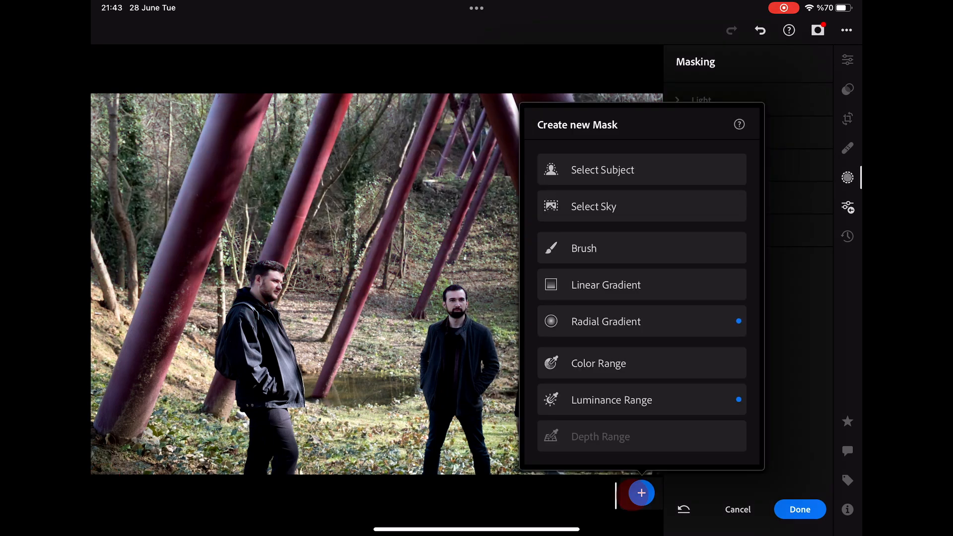
{"action": "left_click", "coordinate": [601, 170]}
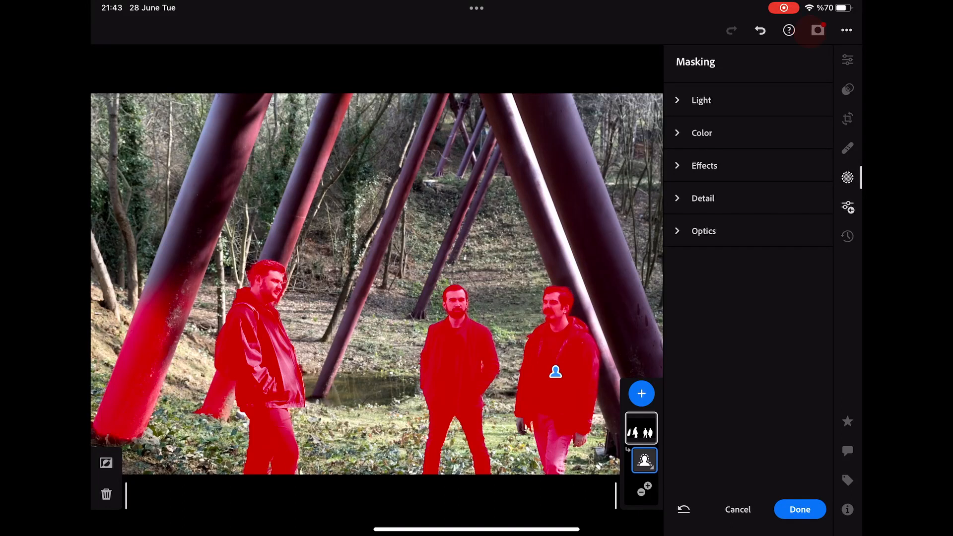
Step: Subtract the pillar from the mask and set Highlights +24, Shadows +31
{"action": "left_click", "coordinate": [555, 371]}
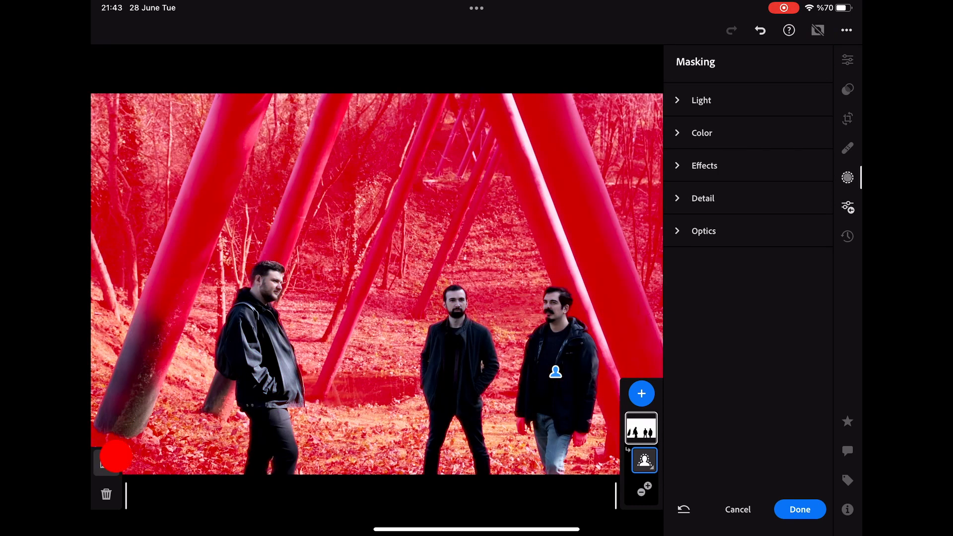
{"action": "left_click", "coordinate": [640, 491]}
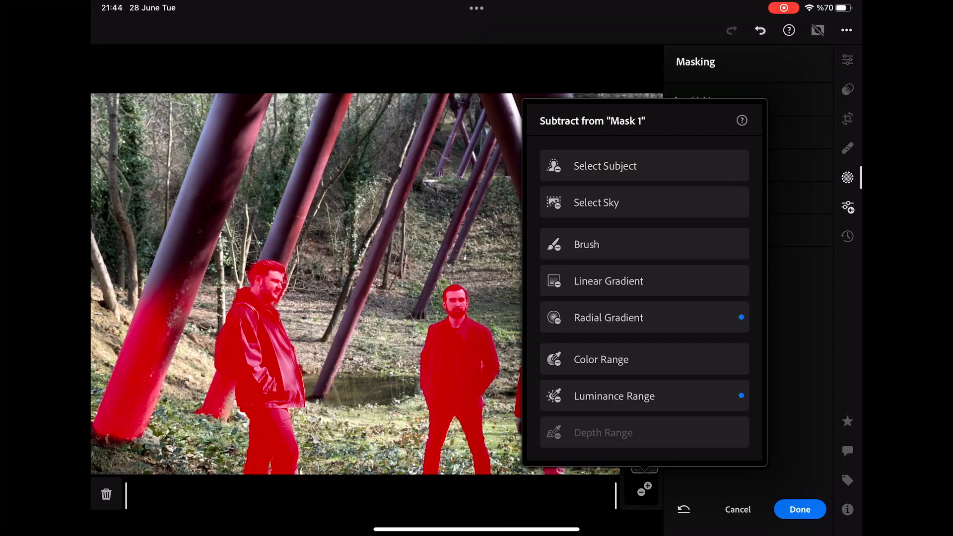
{"action": "left_click", "coordinate": [604, 166]}
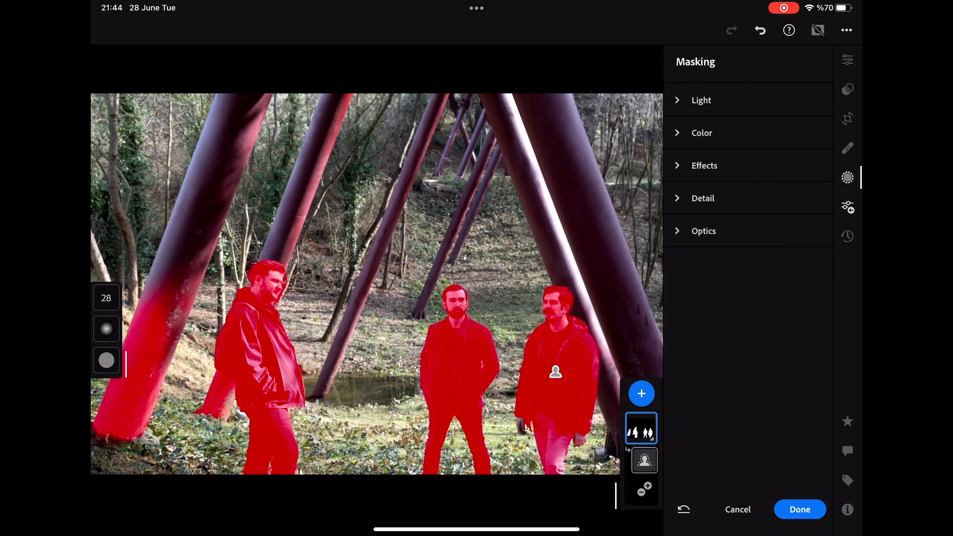
{"action": "left_click", "coordinate": [701, 101]}
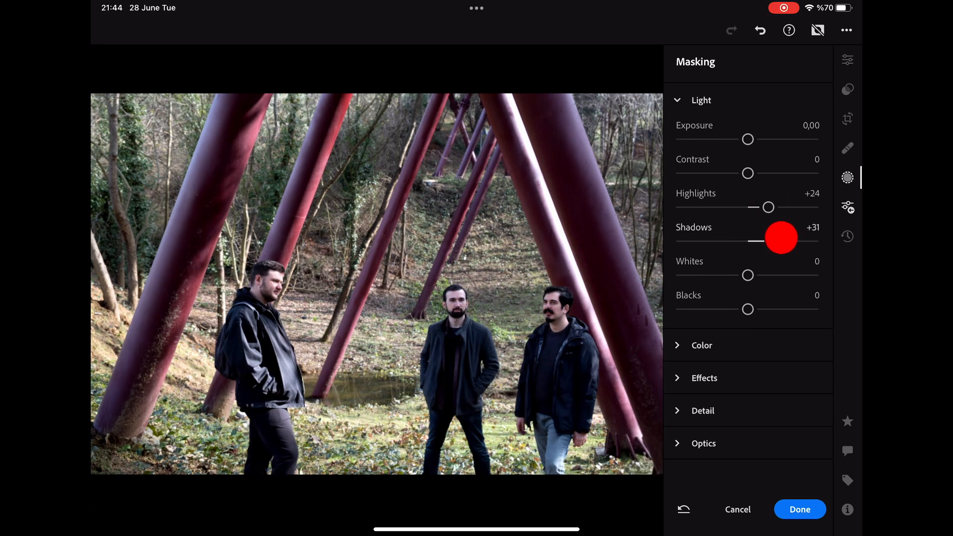
Step: Try Saturation -100 on the mask, then finish masking back to the full-colour edit panel
{"action": "left_click", "coordinate": [701, 345]}
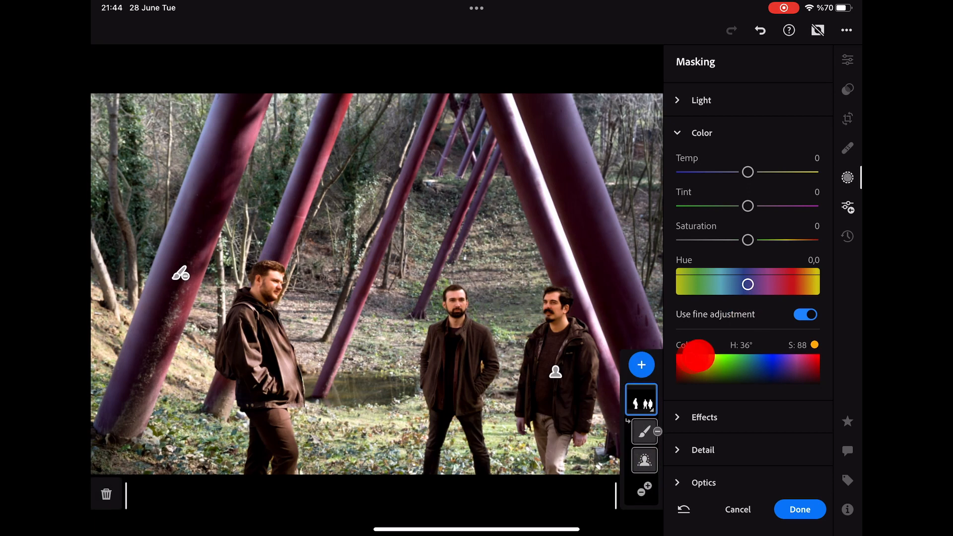
{"action": "left_click", "coordinate": [640, 399]}
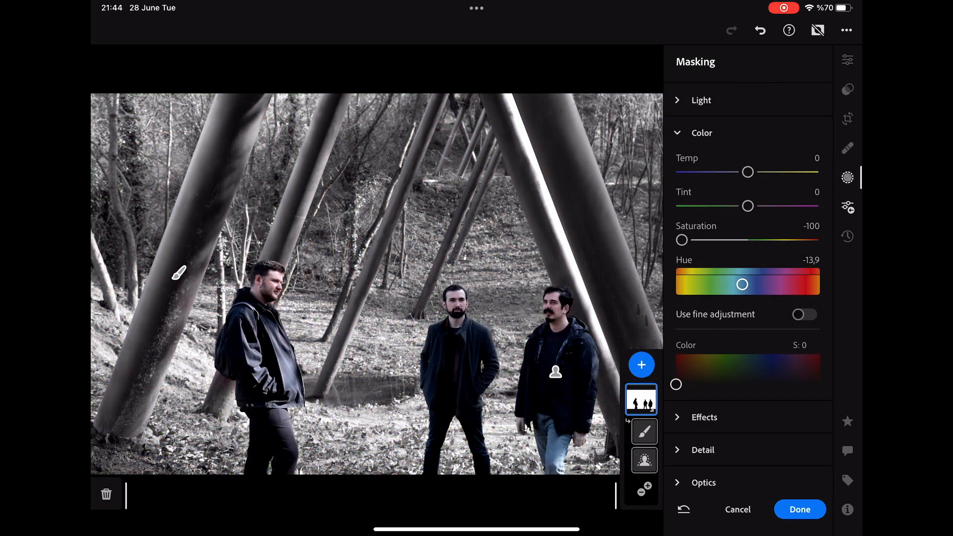
{"action": "left_click", "coordinate": [799, 509]}
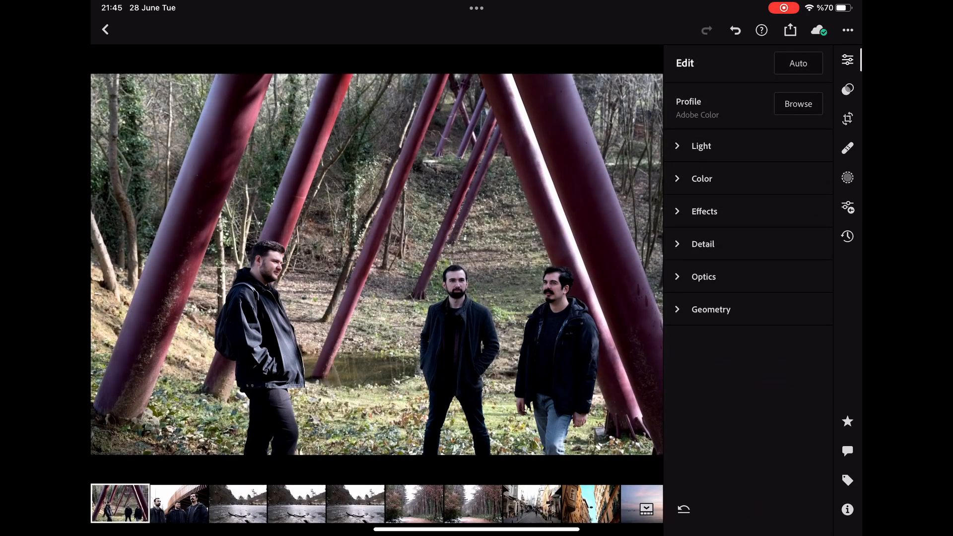
Step: Add a Select Sky mask to the tower street photo with Highlights -100 and Shadows +7
{"action": "left_click", "coordinate": [532, 503]}
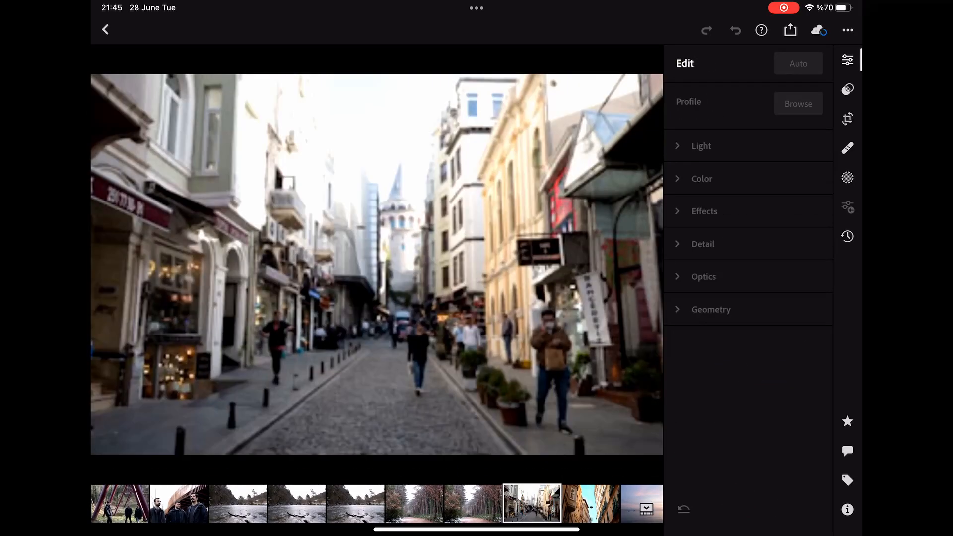
{"action": "left_click", "coordinate": [847, 176]}
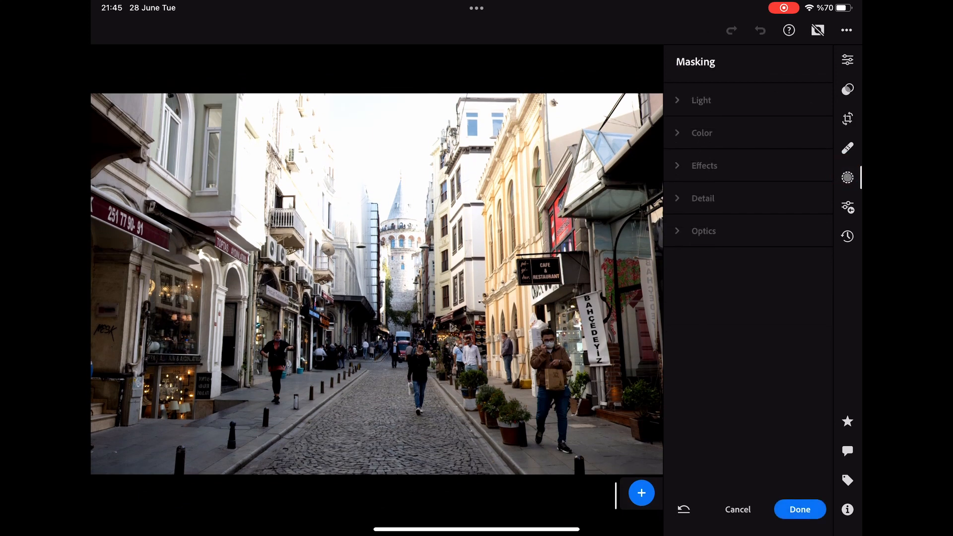
{"action": "left_click", "coordinate": [641, 494]}
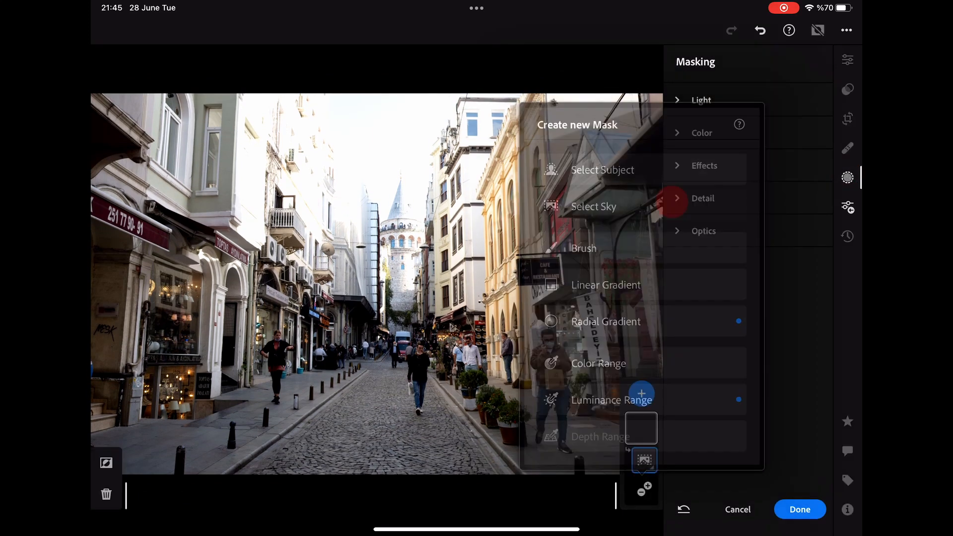
{"action": "left_click", "coordinate": [593, 207]}
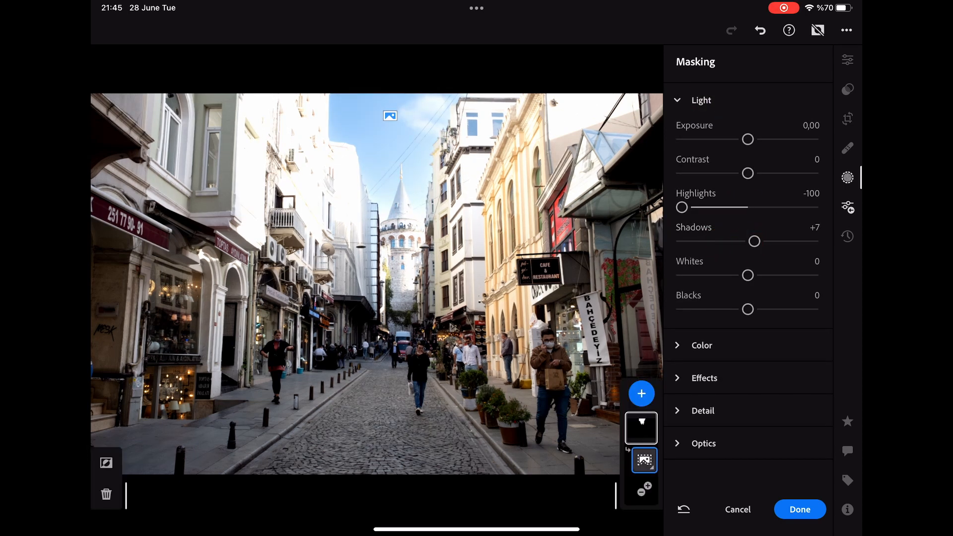
Step: Warm the sky mask (Temp +14, Tint +26, Saturation +37), add a linear gradient brightening the street, and finish masking
{"action": "left_click", "coordinate": [702, 346]}
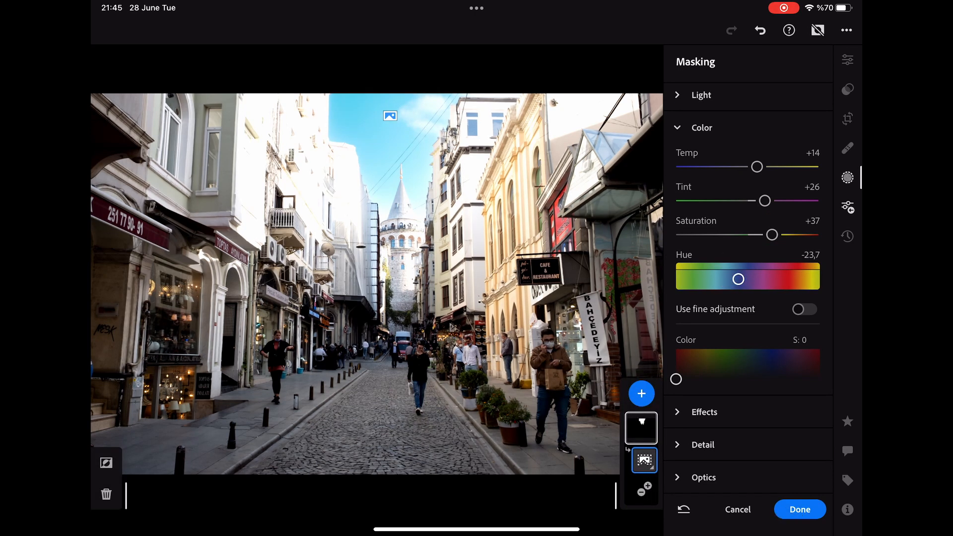
{"action": "left_click", "coordinate": [702, 127]}
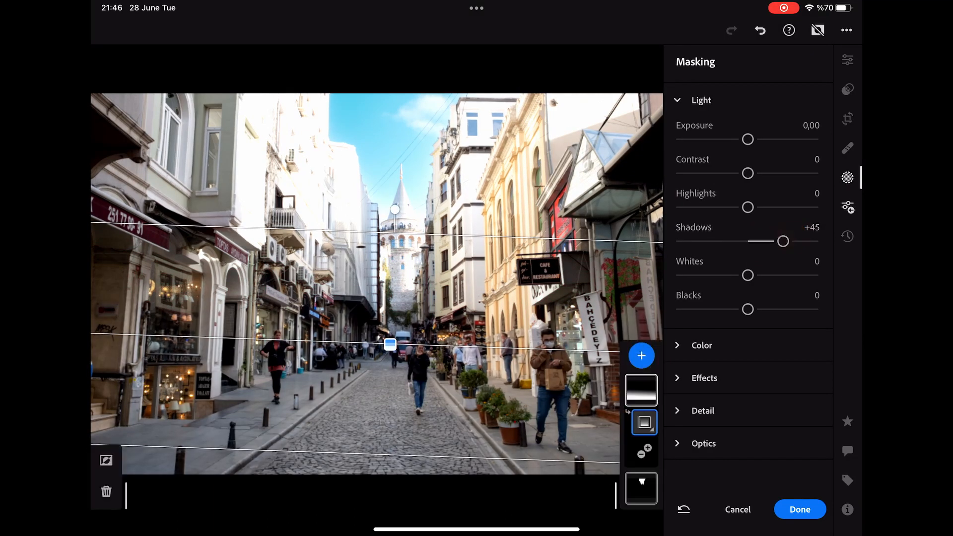
{"action": "left_click", "coordinate": [799, 509]}
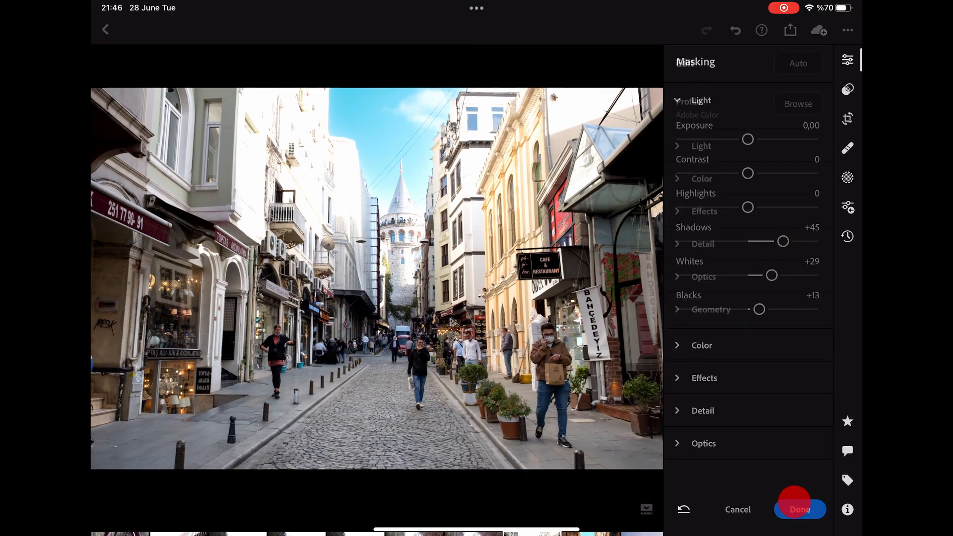
{"action": "left_click", "coordinate": [799, 509]}
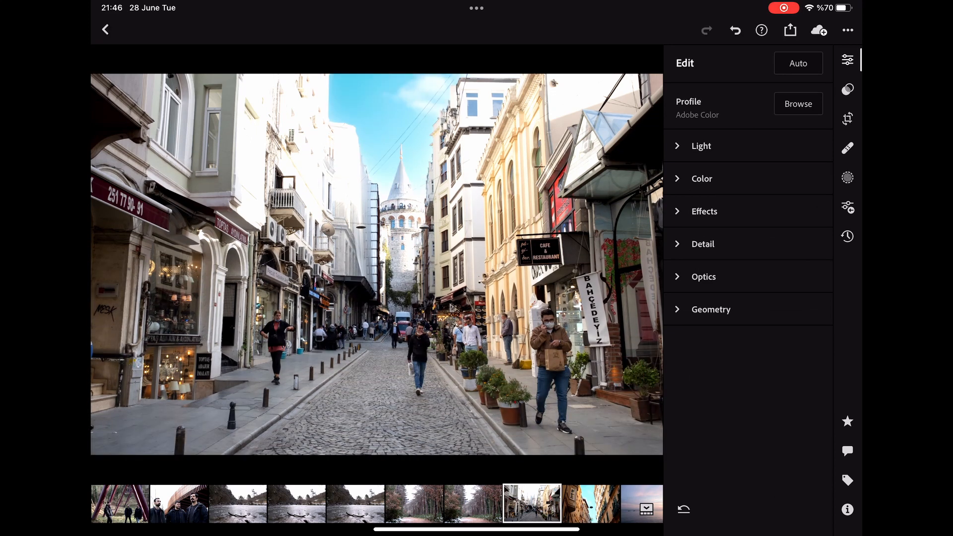